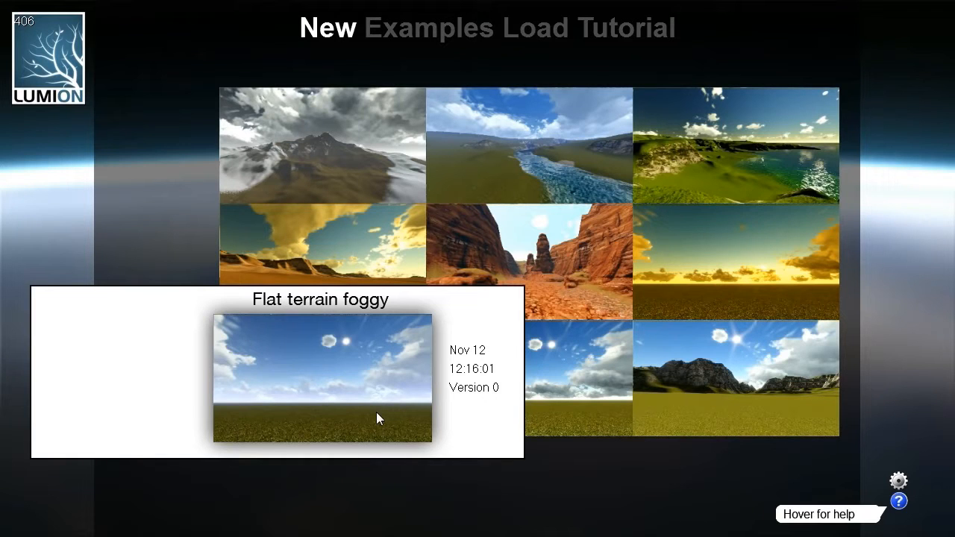
pyautogui.moveTo(396, 399)
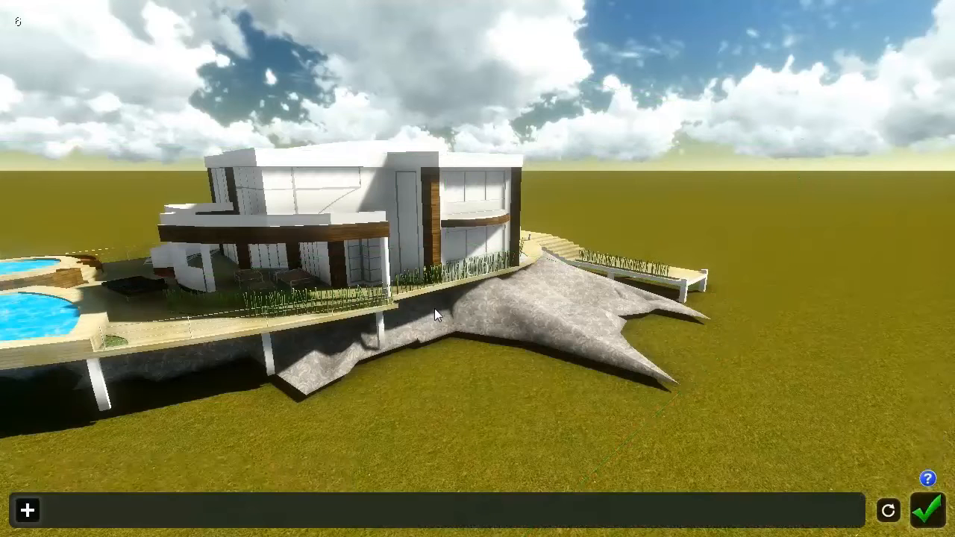
pyautogui.moveTo(27, 510)
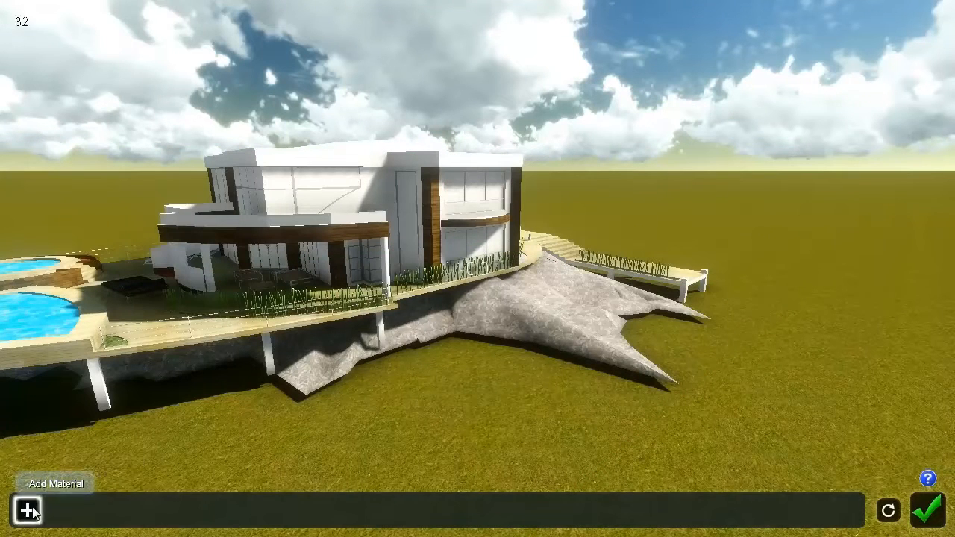
# Step: Bring up the material type chooser to assign a landscape material to the mound
pyautogui.click(28, 510)
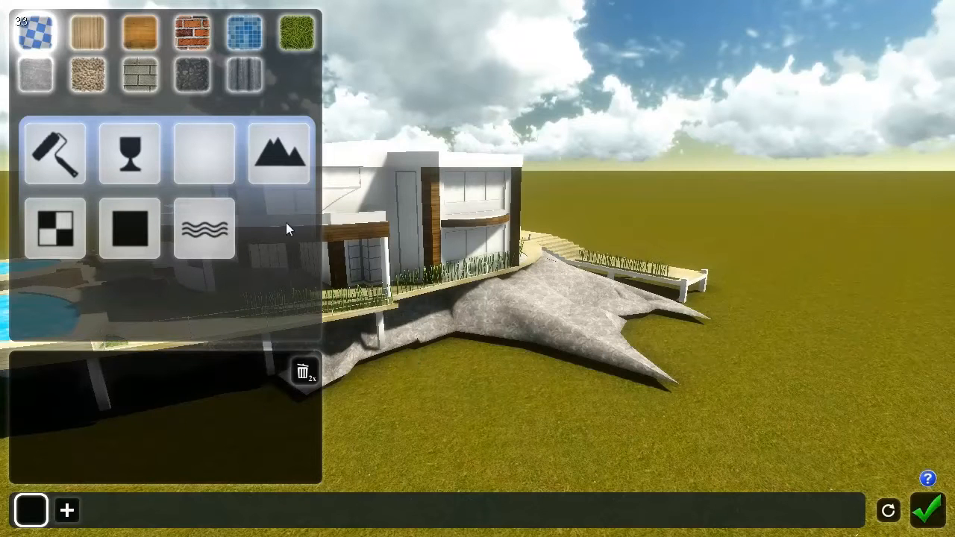
pyautogui.moveTo(278, 152)
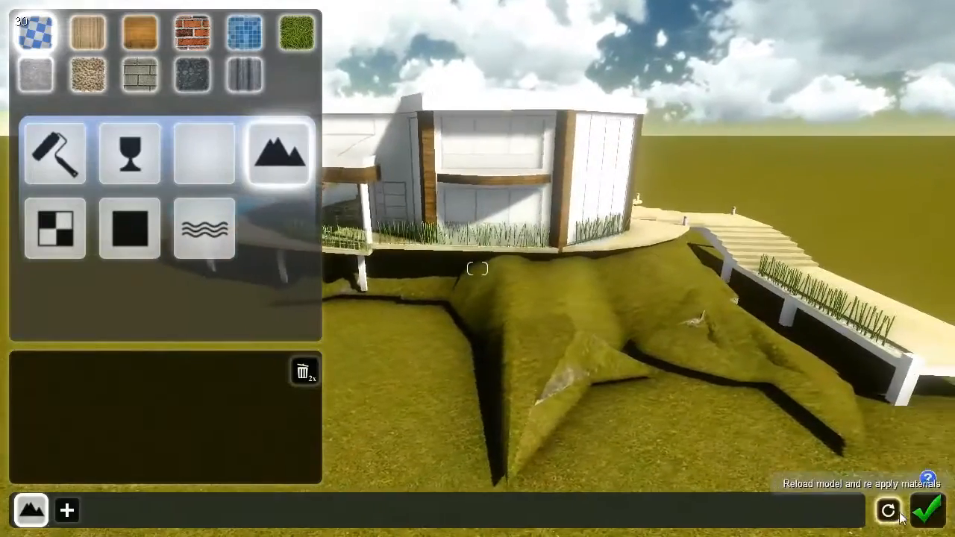
# Step: Confirm the materials, enter Landscape mode and sculpt the terrain around the house base
pyautogui.click(928, 510)
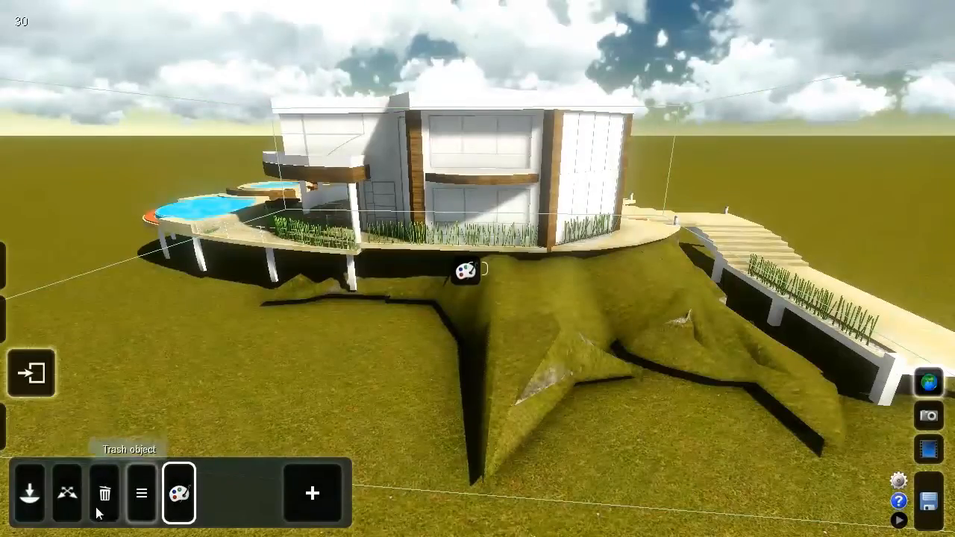
pyautogui.click(66, 492)
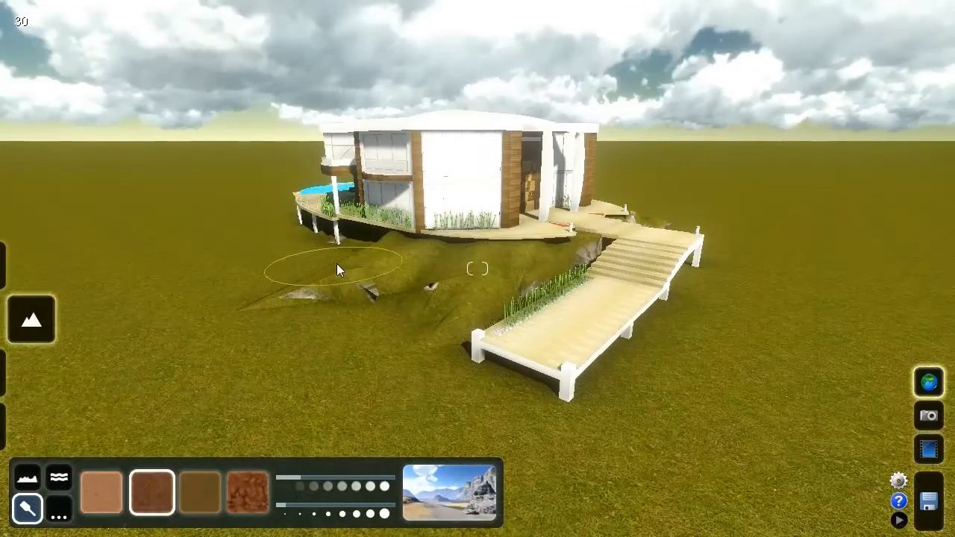
pyautogui.moveTo(336, 268); pyautogui.dragTo(242, 336)
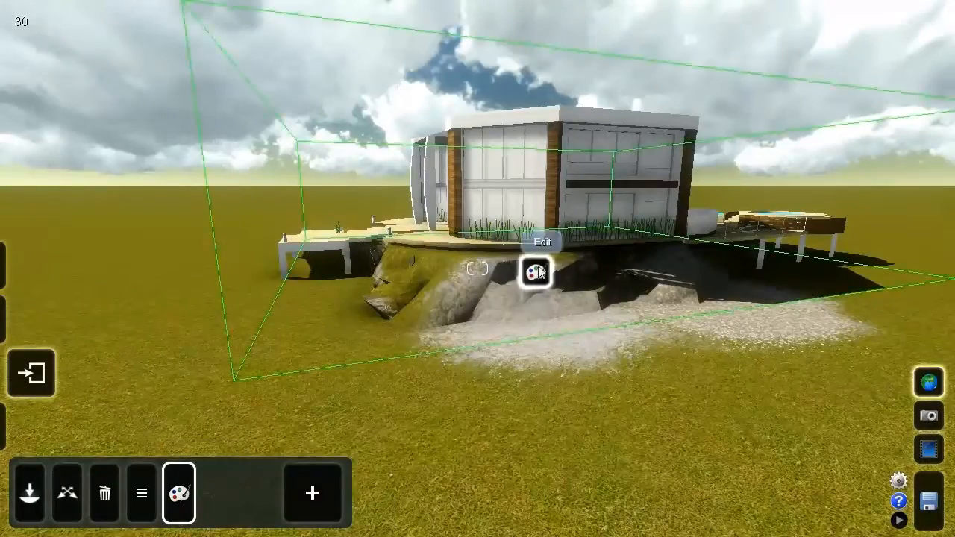
# Step: Apply a plain Color material to the house walls and tint them yellow with the RGB sliders
pyautogui.click(537, 271)
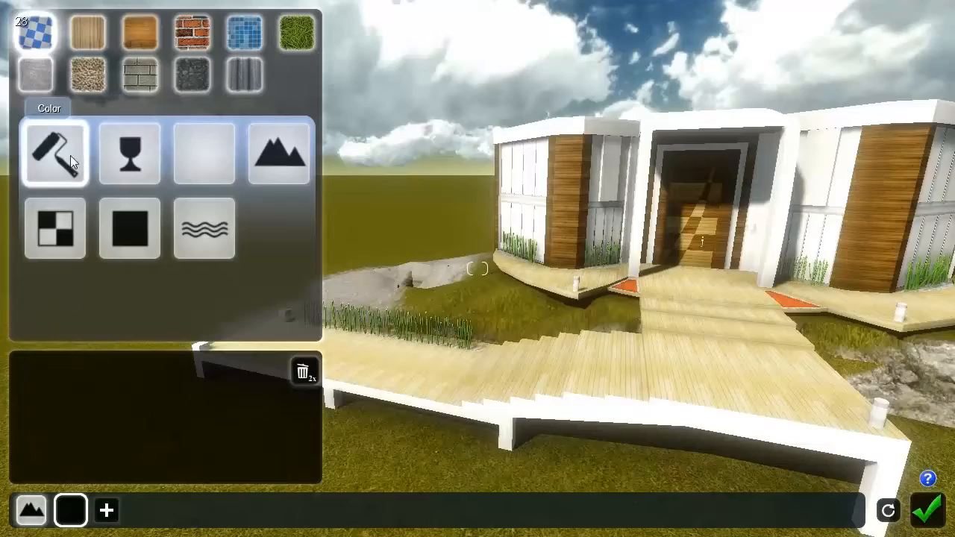
pyautogui.click(53, 153)
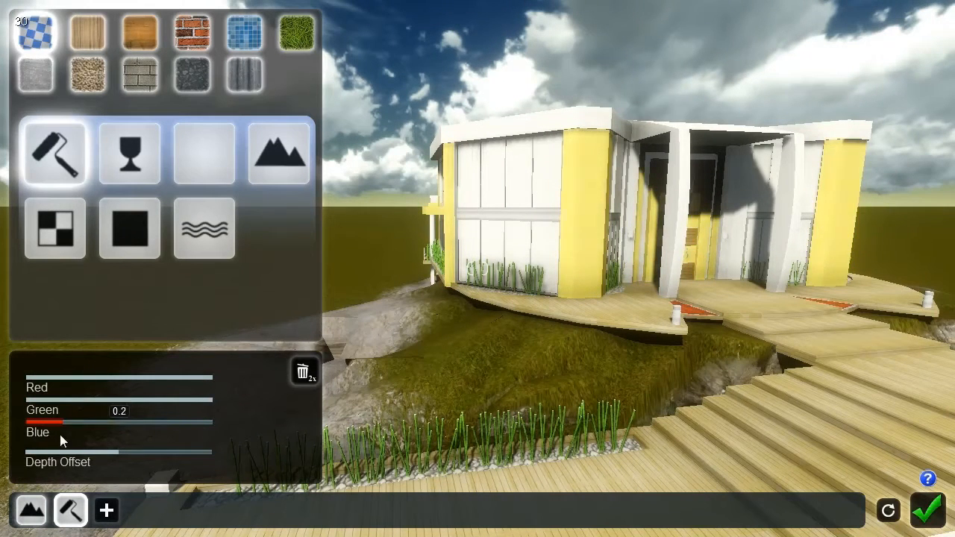
pyautogui.moveTo(22, 400); pyautogui.dragTo(97, 399)
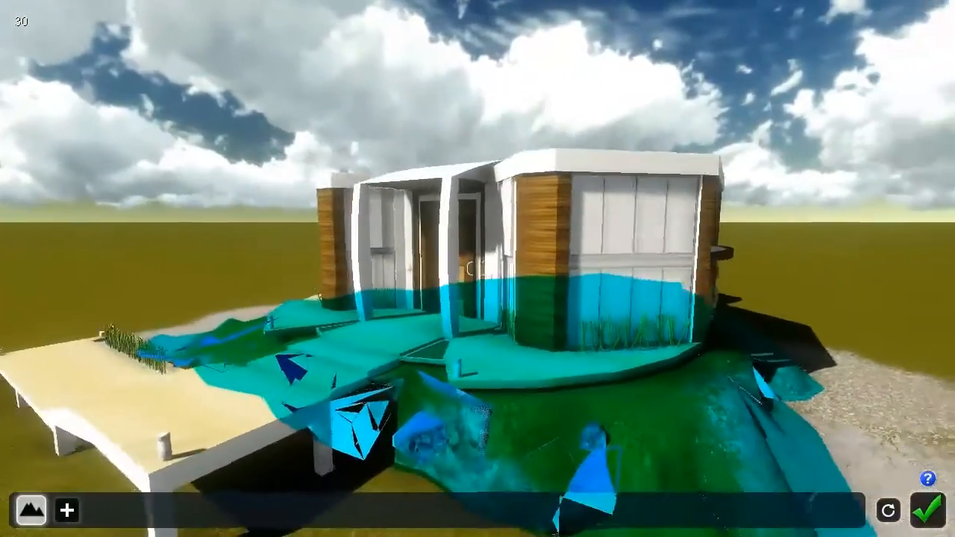
# Step: Select the deck surface and delete its trial material, readying a Standard material
pyautogui.click(66, 510)
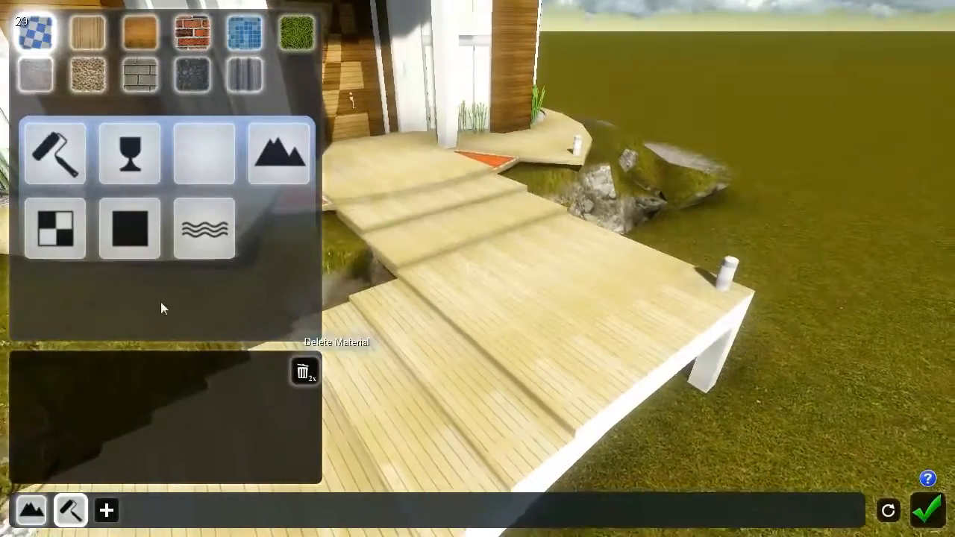
pyautogui.click(128, 229)
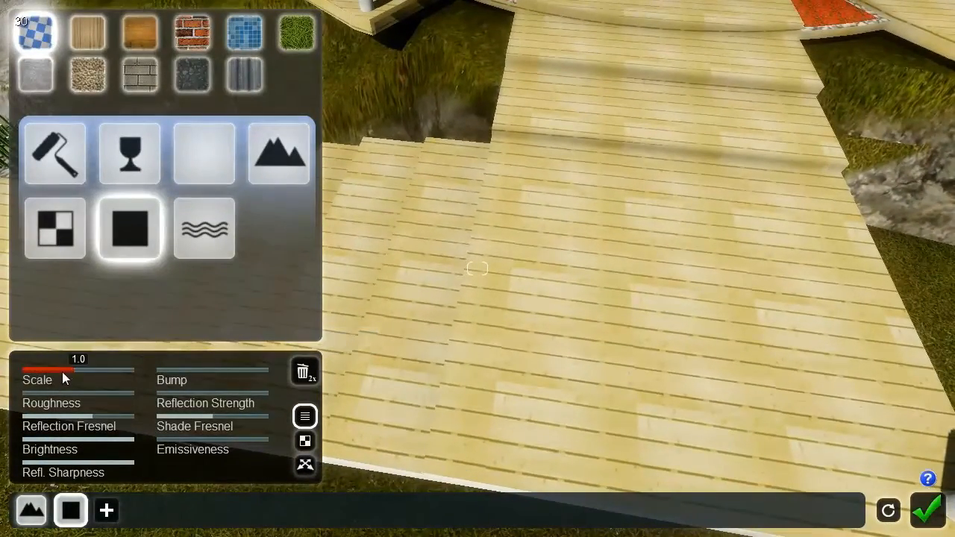
# Step: Rescale the deck's wood texture until the plank size fits the deck
pyautogui.moveTo(71, 370); pyautogui.dragTo(45, 370)
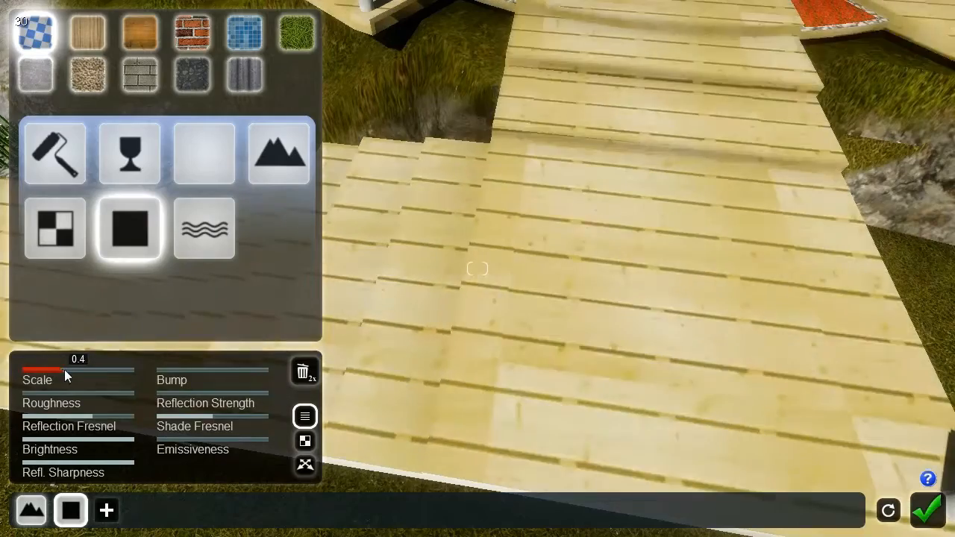
pyautogui.moveTo(45, 370); pyautogui.dragTo(86, 370)
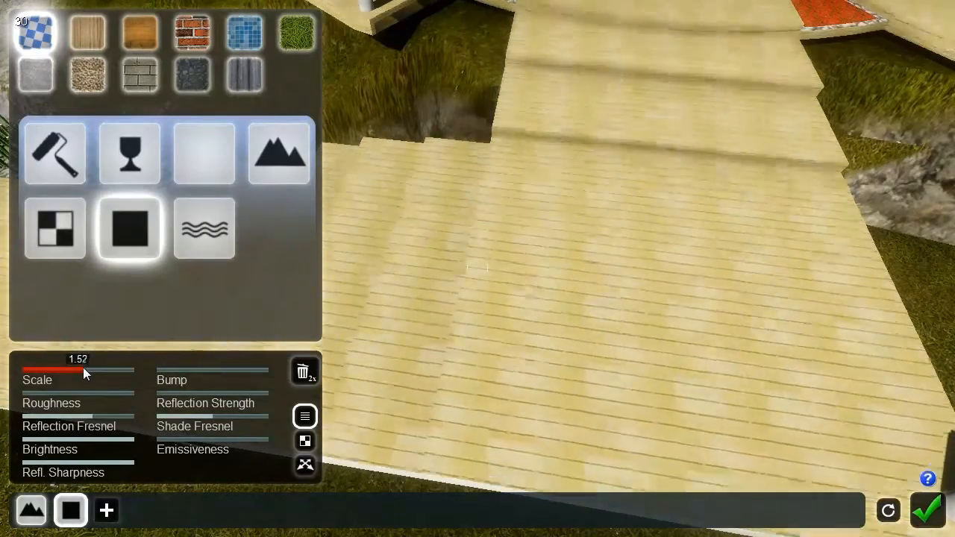
pyautogui.moveTo(82, 370); pyautogui.dragTo(62, 370)
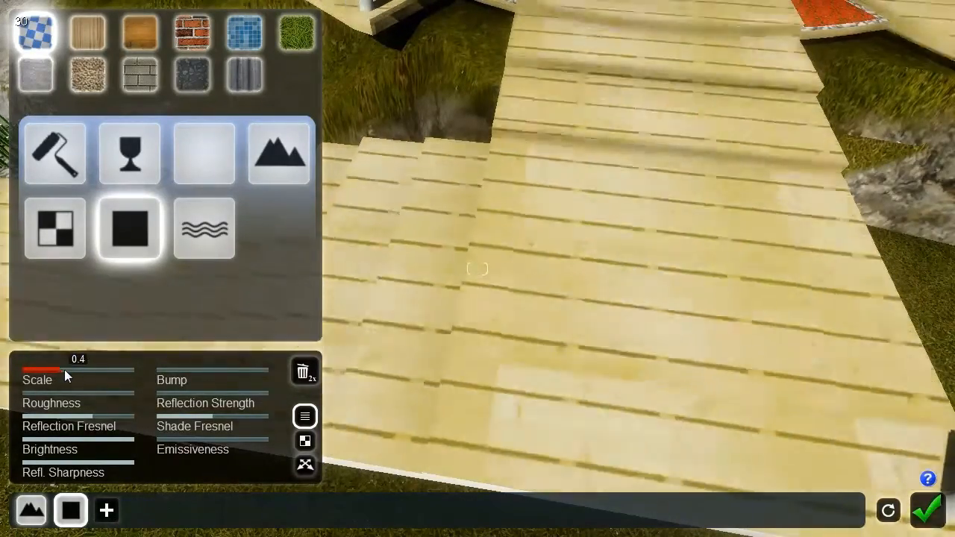
pyautogui.moveTo(45, 370); pyautogui.dragTo(86, 370)
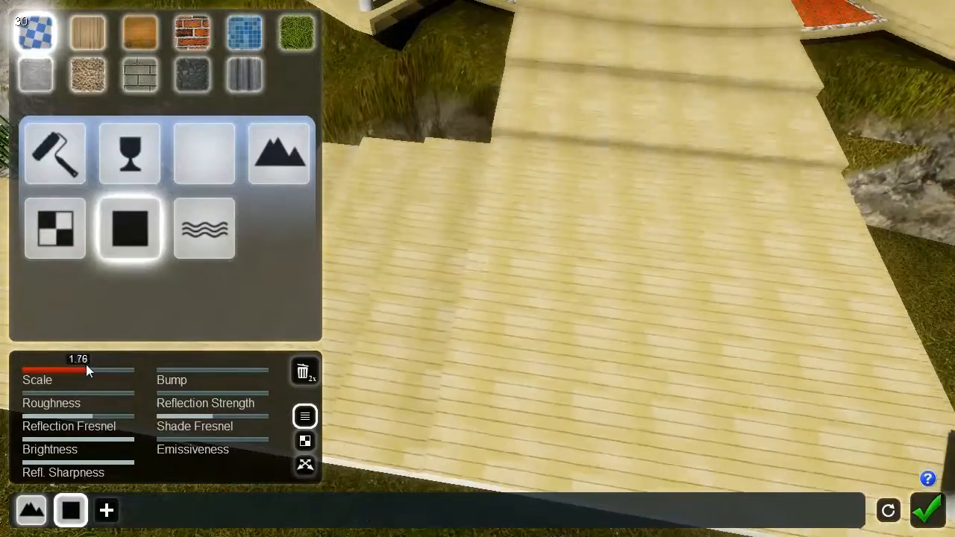
pyautogui.moveTo(86, 370); pyautogui.dragTo(80, 370)
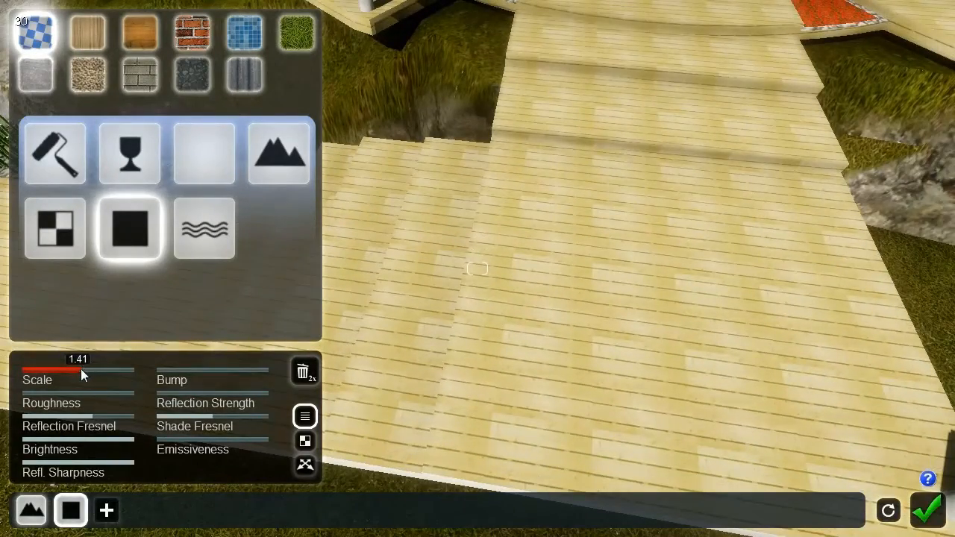
pyautogui.moveTo(77, 370); pyautogui.dragTo(22, 370)
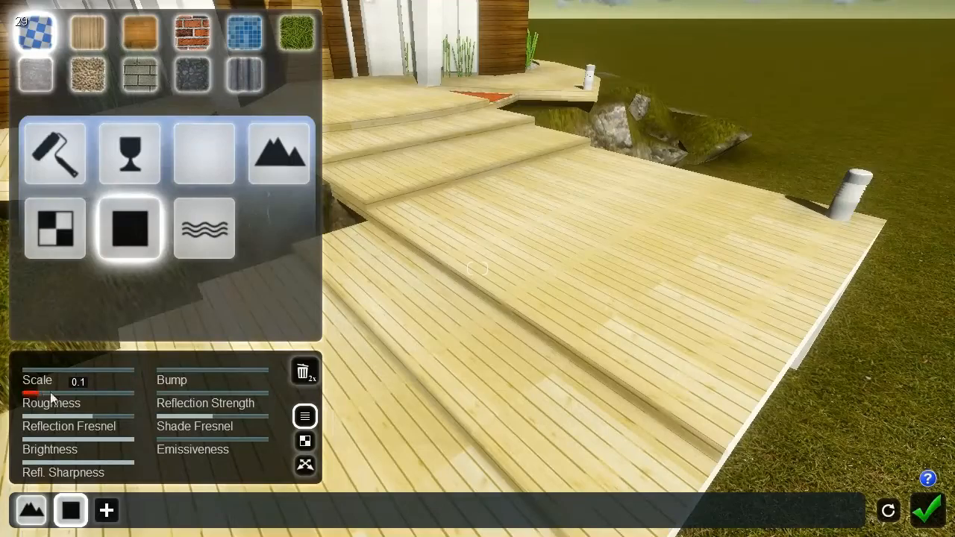
# Step: Raise the deck material's roughness for a darker, weathered finish
pyautogui.moveTo(33, 394); pyautogui.dragTo(56, 394)
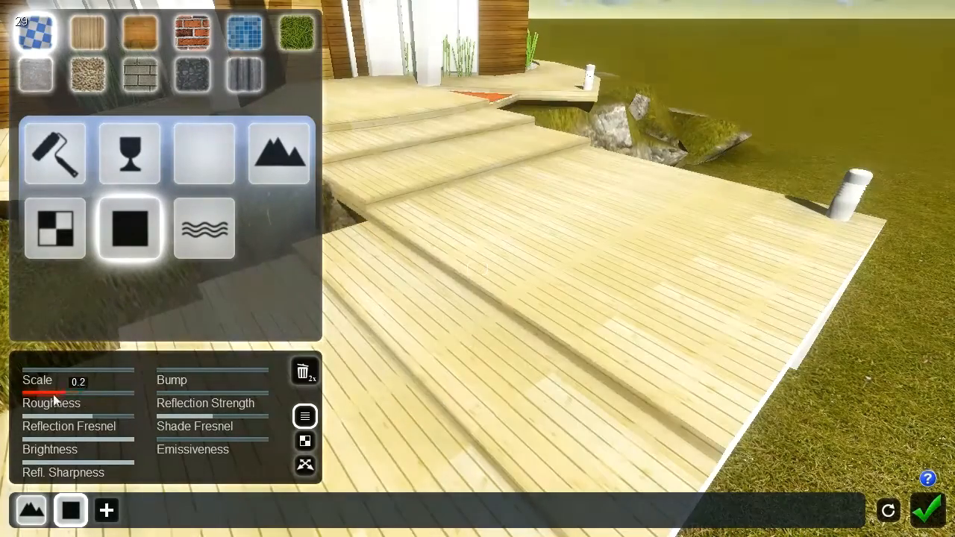
pyautogui.moveTo(52, 394); pyautogui.dragTo(131, 394)
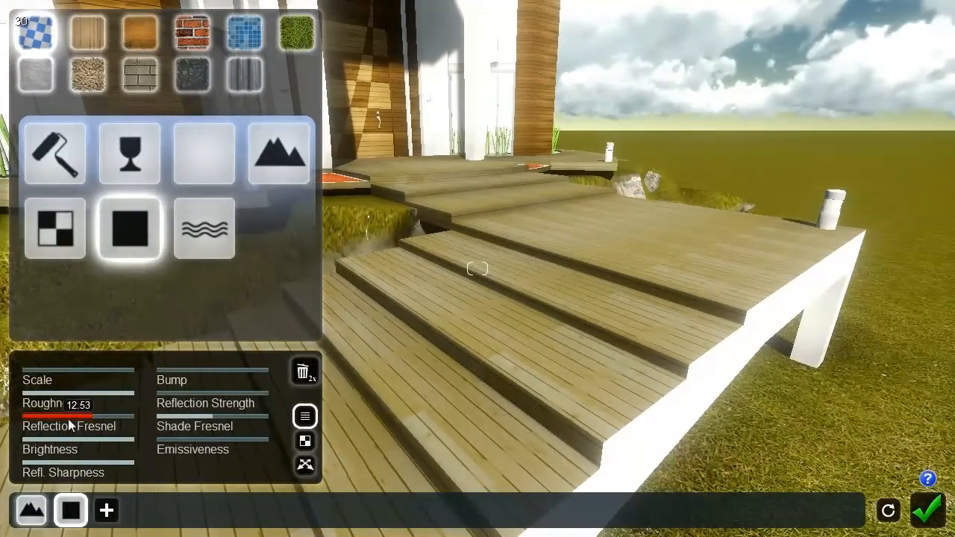
pyautogui.moveTo(75, 404); pyautogui.dragTo(67, 404)
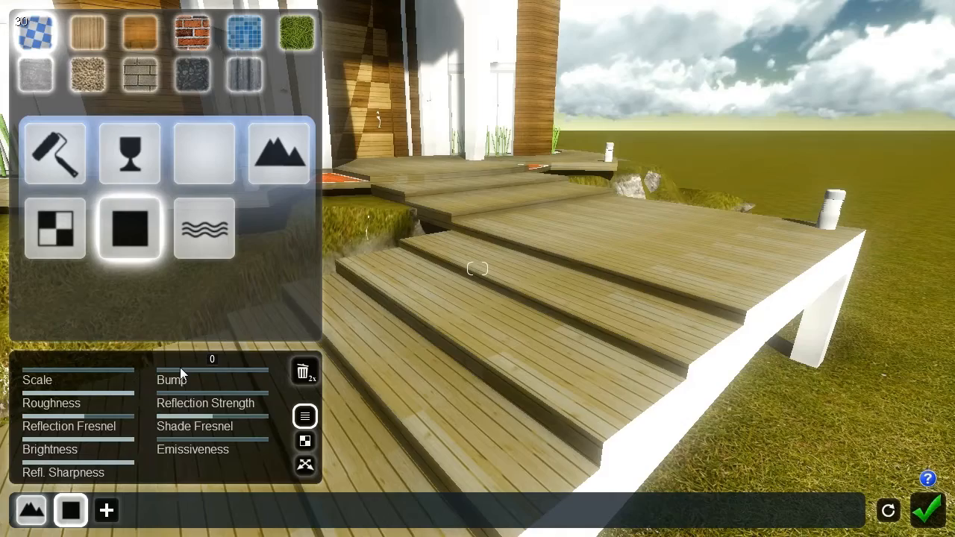
# Step: Tune the stone paving's Bump slider down to about 0.04 for subtler relief
pyautogui.moveTo(157, 370); pyautogui.dragTo(197, 370)
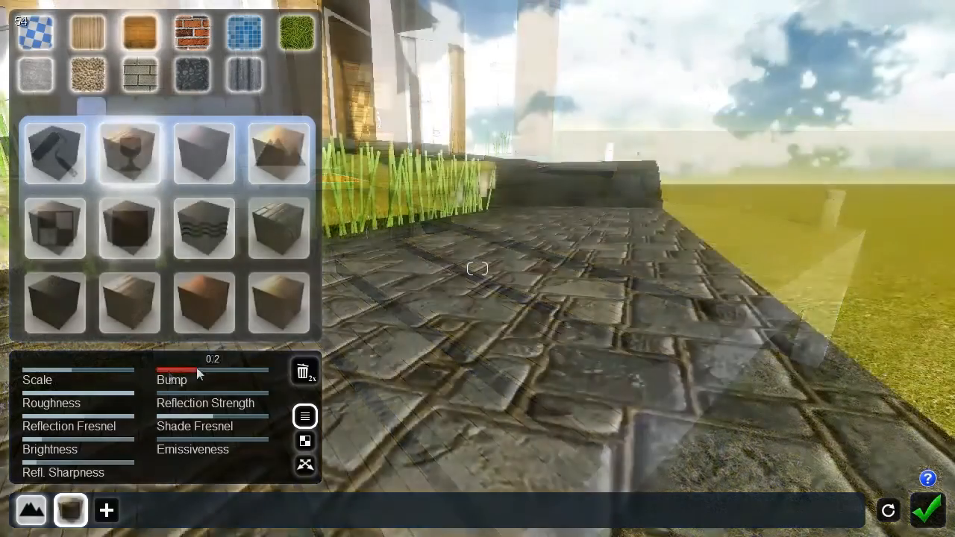
pyautogui.moveTo(195, 370); pyautogui.dragTo(208, 370)
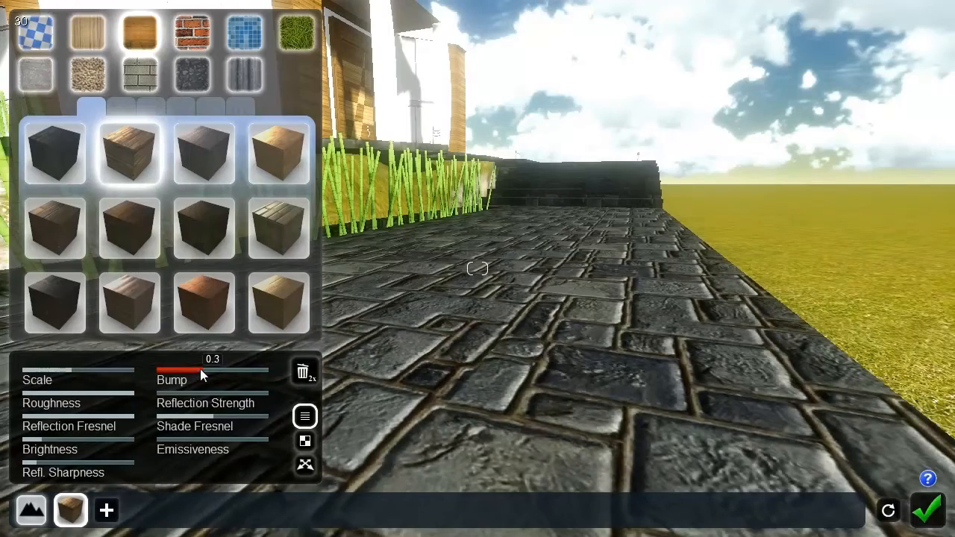
pyautogui.moveTo(212, 370); pyautogui.dragTo(196, 370)
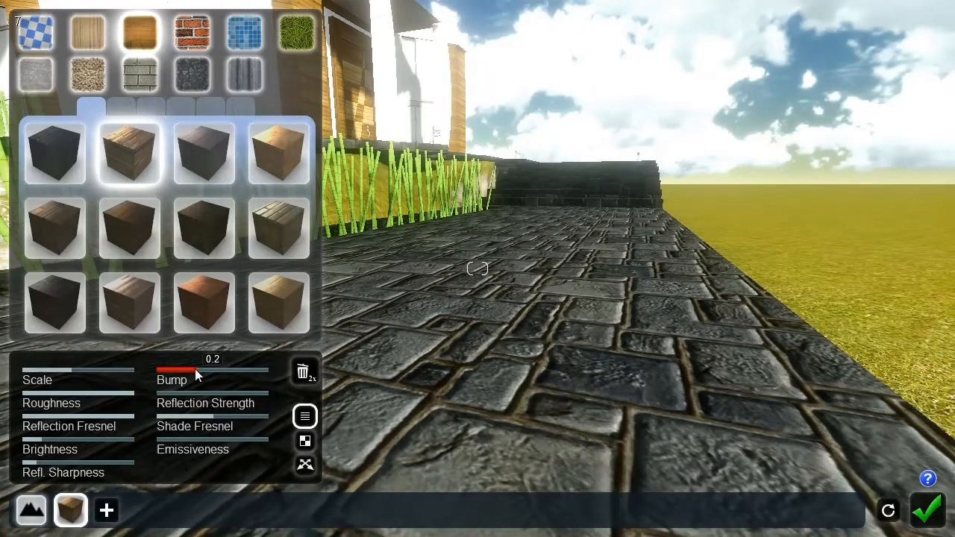
pyautogui.moveTo(202, 370); pyautogui.dragTo(191, 370)
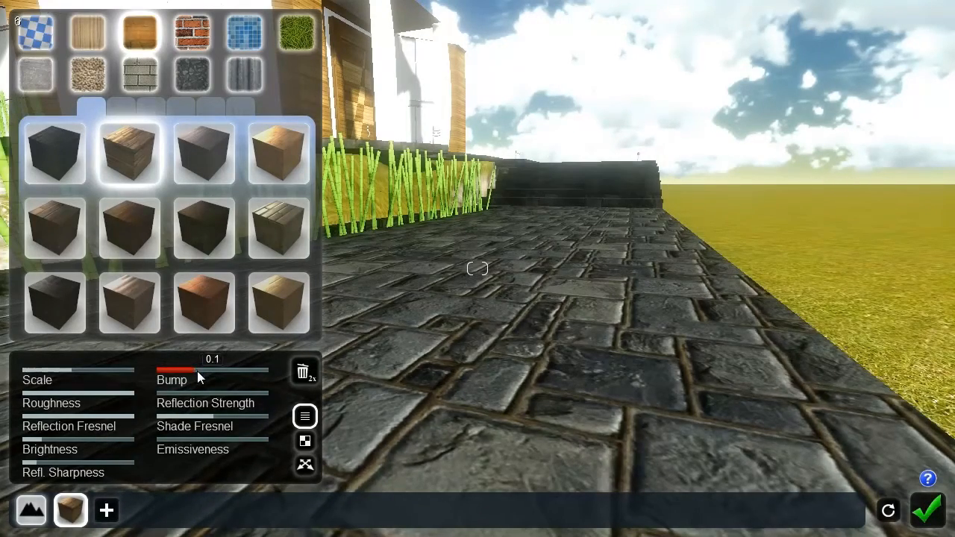
pyautogui.moveTo(194, 370); pyautogui.dragTo(178, 370)
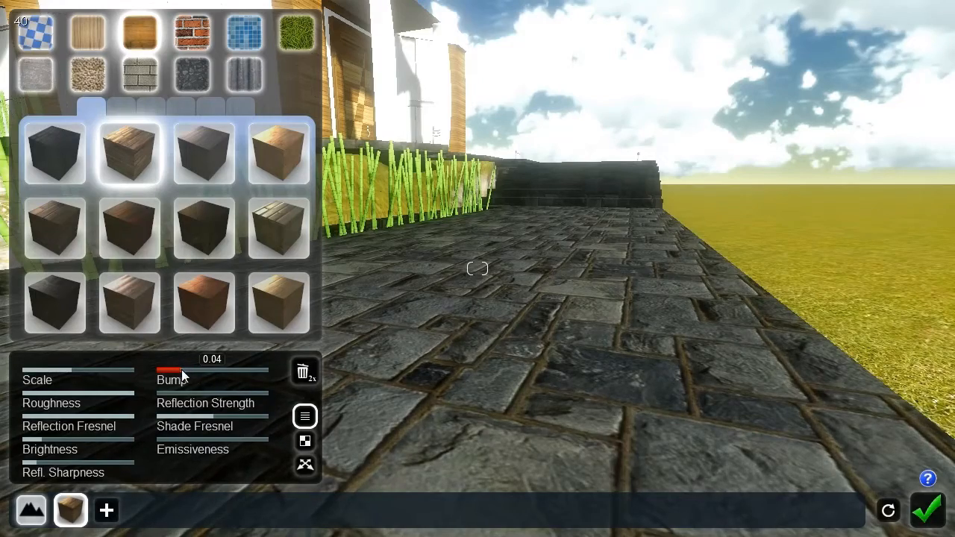
pyautogui.moveTo(179, 370); pyautogui.dragTo(192, 369)
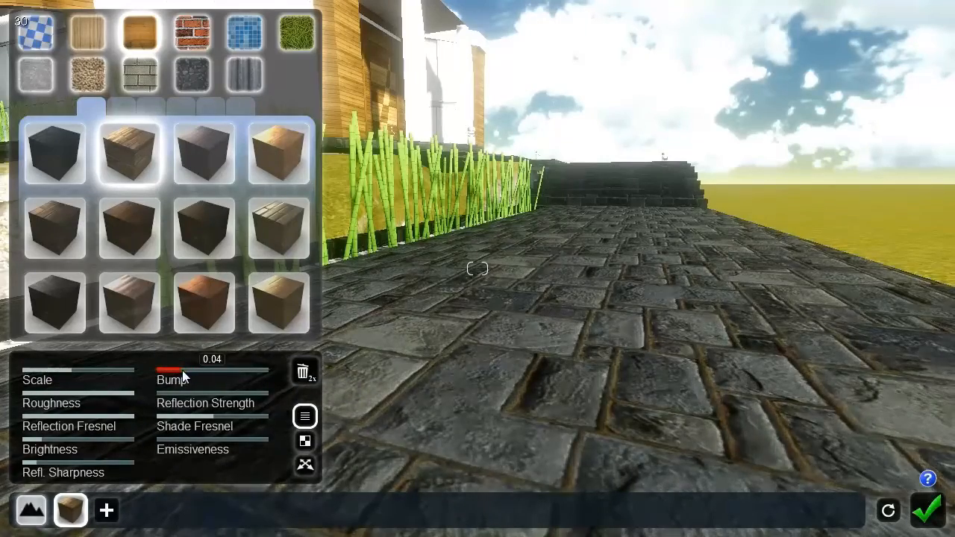
pyautogui.moveTo(185, 370); pyautogui.dragTo(158, 370)
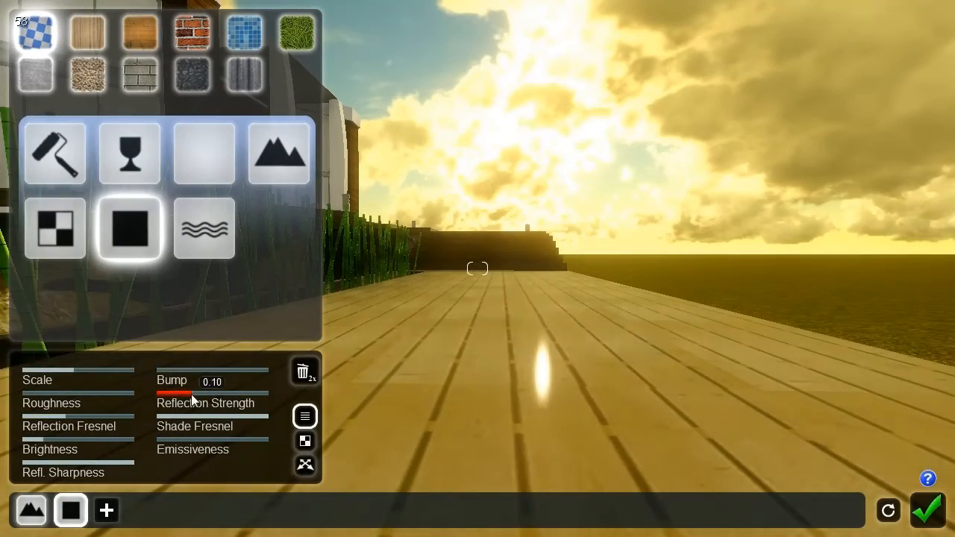
# Step: Set the deck material's bump to 0.10 and retune its roughness for a matte finish
pyautogui.moveTo(186, 393); pyautogui.dragTo(212, 394)
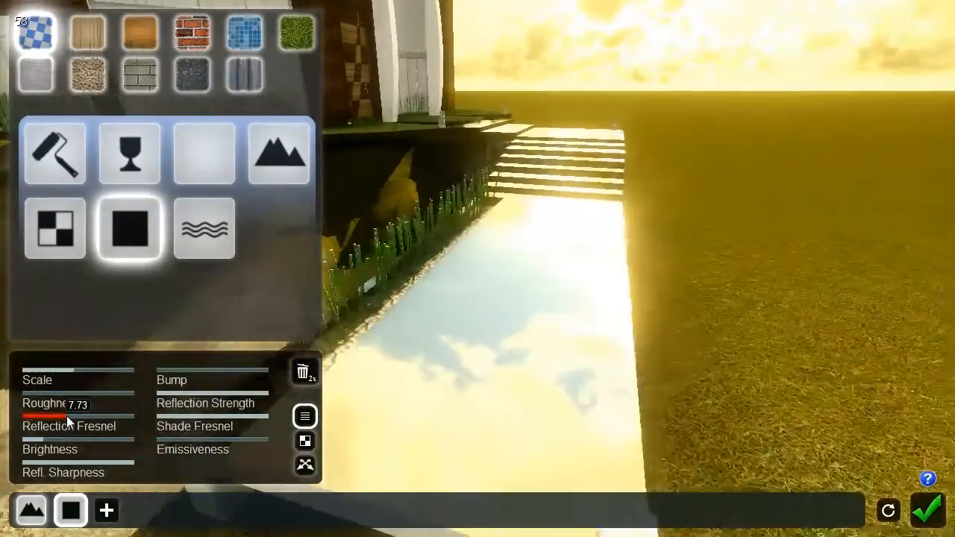
pyautogui.moveTo(67, 415); pyautogui.dragTo(112, 415)
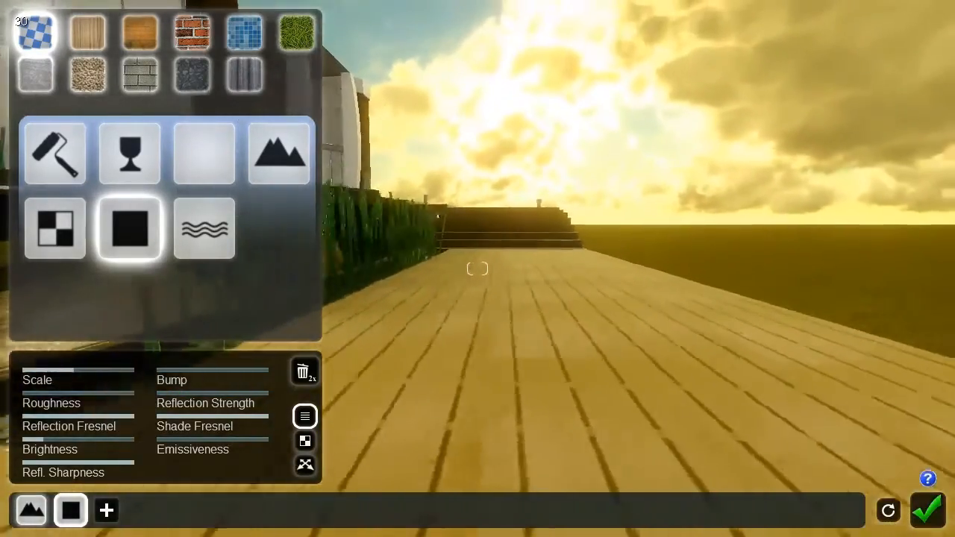
# Step: Set the deck's Reflection Strength and Reflection Fresnel to about 0.68 for softer reflections
pyautogui.moveTo(209, 415); pyautogui.dragTo(167, 414)
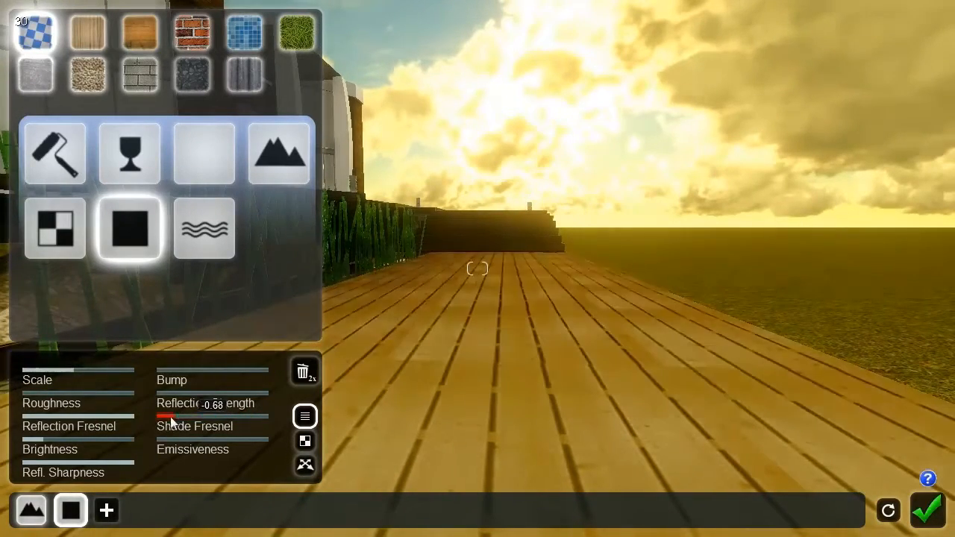
pyautogui.moveTo(167, 417); pyautogui.dragTo(256, 416)
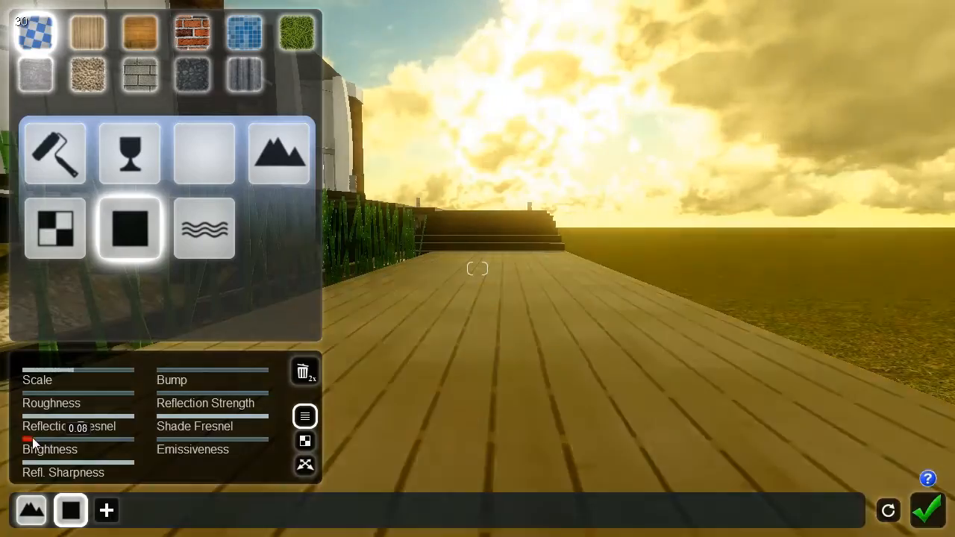
pyautogui.moveTo(38, 439); pyautogui.dragTo(27, 439)
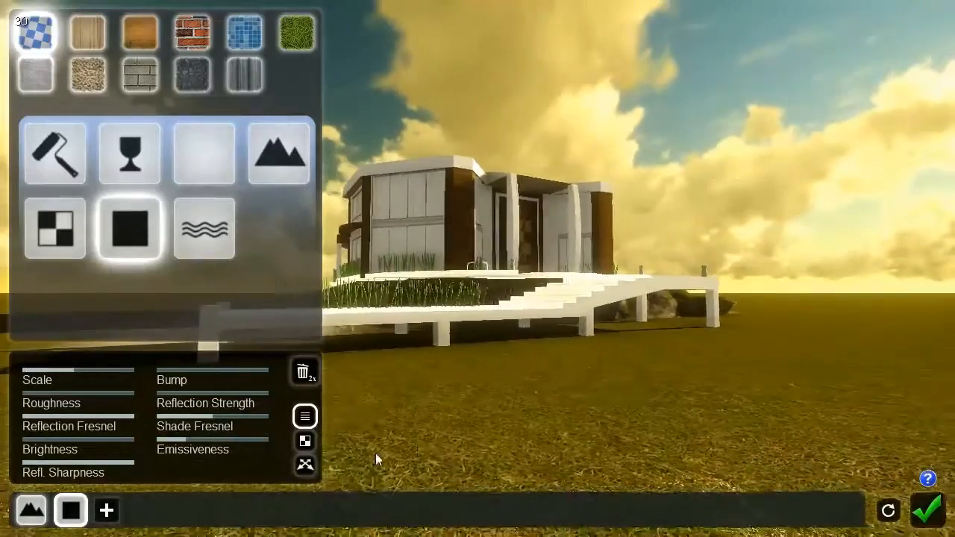
pyautogui.moveTo(194, 435); pyautogui.dragTo(273, 436)
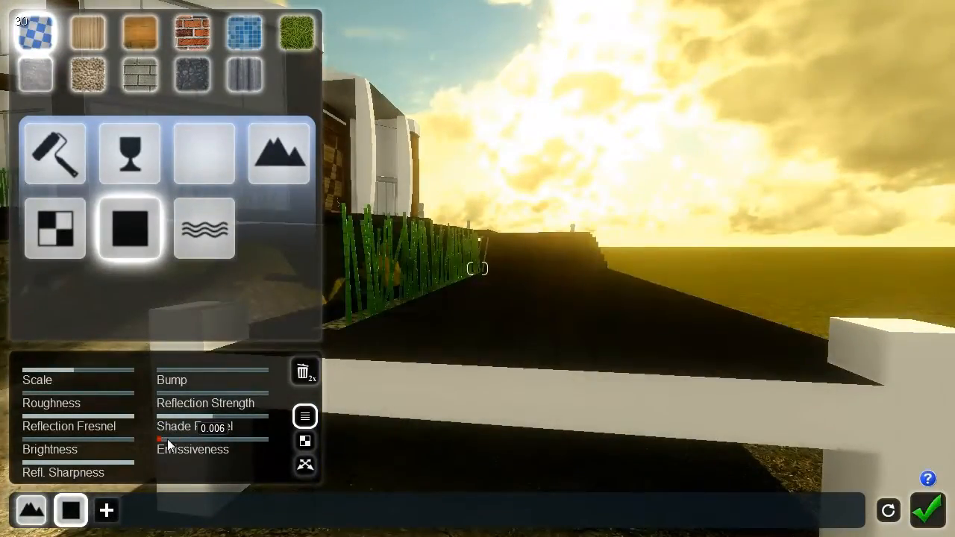
# Step: Give the deck low Shade Fresnel, Brightness 0.02 and Bump 0.04 for a wet, glossy look
pyautogui.moveTo(161, 391); pyautogui.dragTo(220, 391)
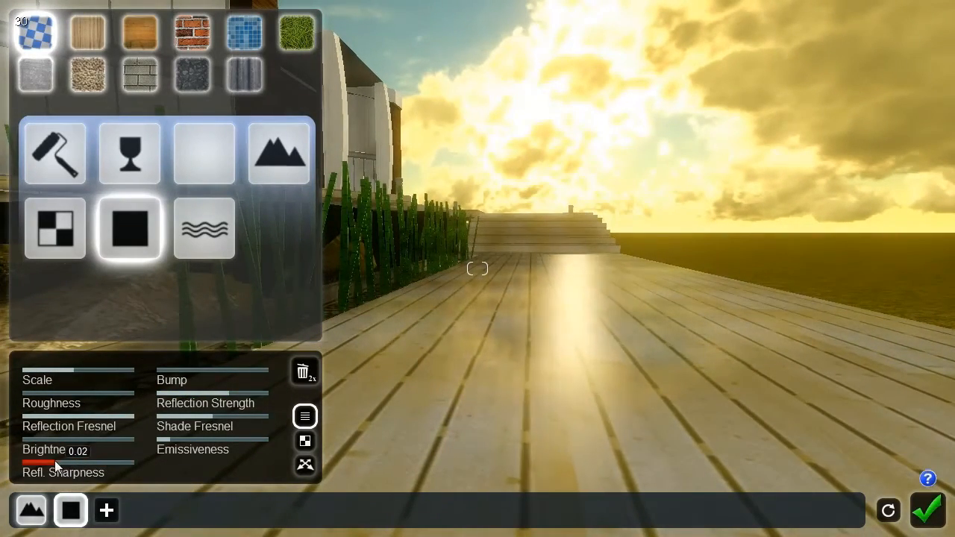
pyautogui.moveTo(48, 462); pyautogui.dragTo(102, 463)
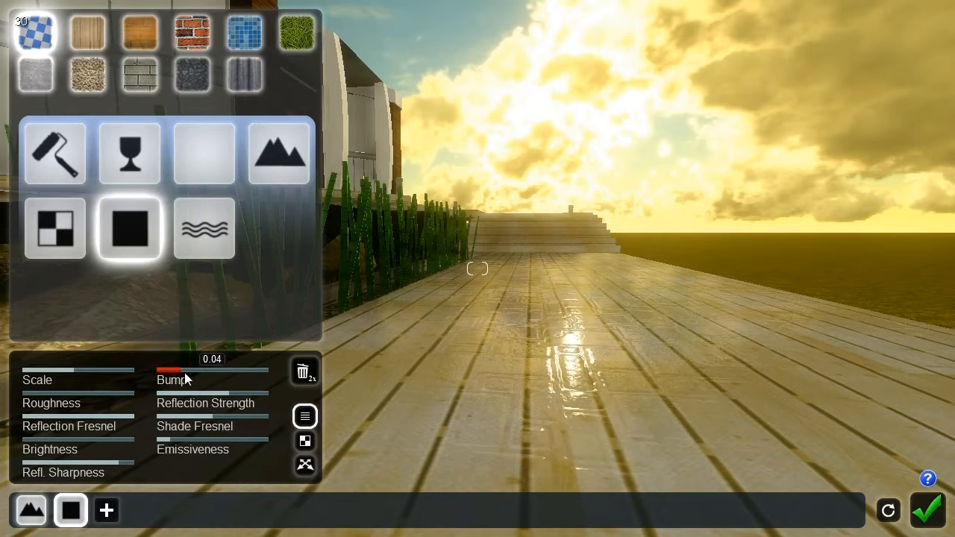
pyautogui.moveTo(22, 461); pyautogui.dragTo(75, 461)
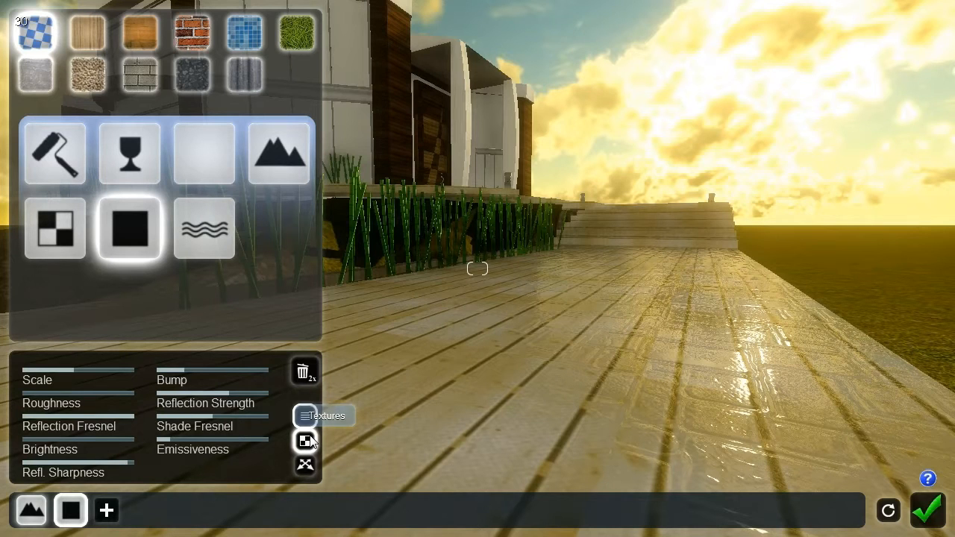
# Step: Remove the normal map from the deck material's texture slots, leaving plain matte planks
pyautogui.click(304, 442)
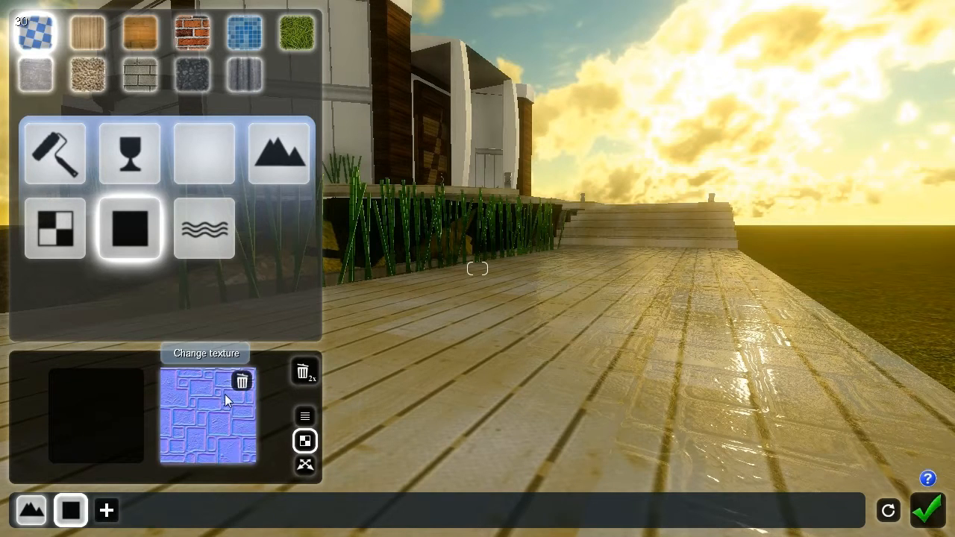
pyautogui.moveTo(192, 430)
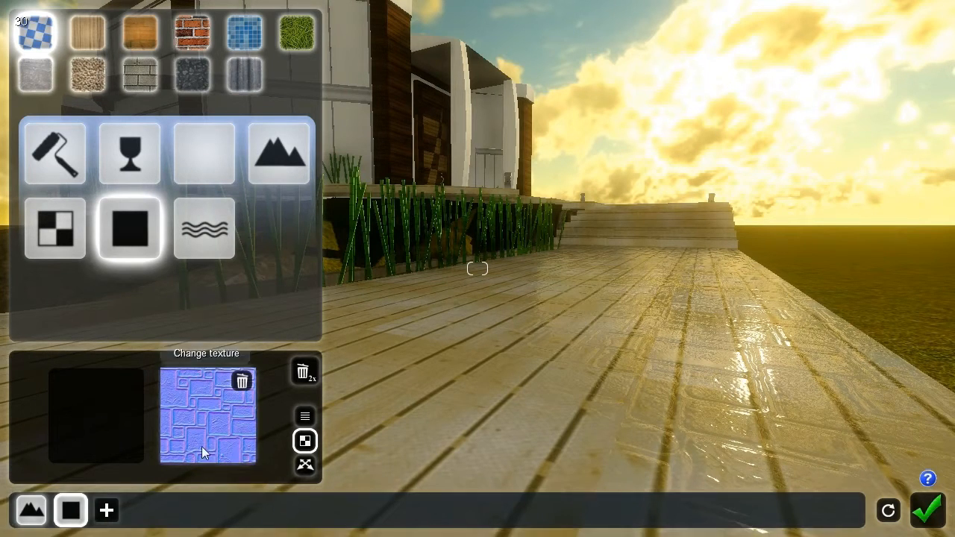
pyautogui.moveTo(226, 411)
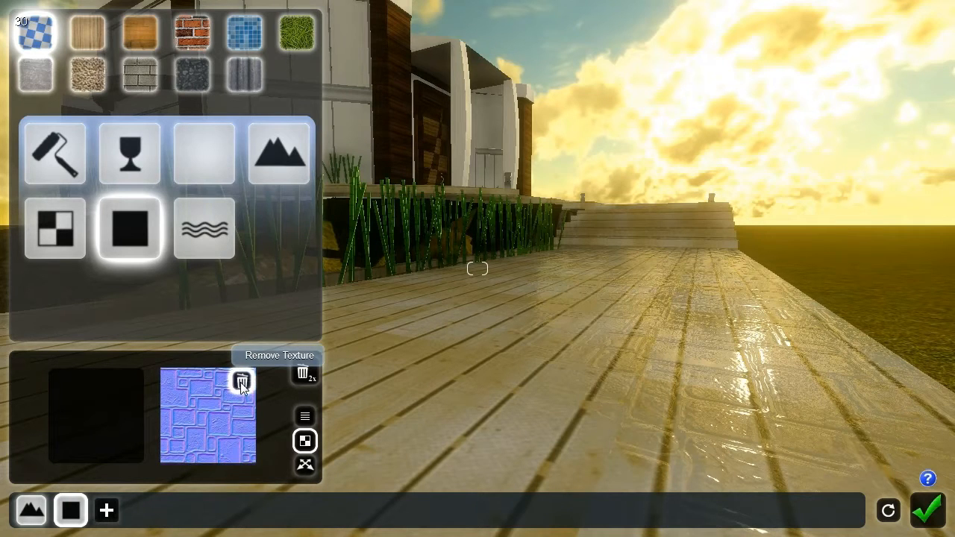
pyautogui.click(241, 380)
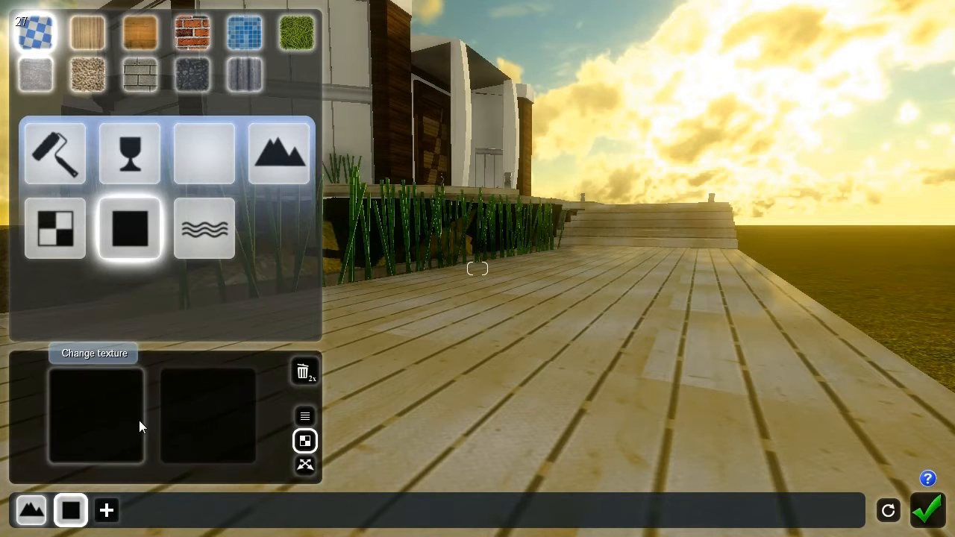
pyautogui.click(96, 416)
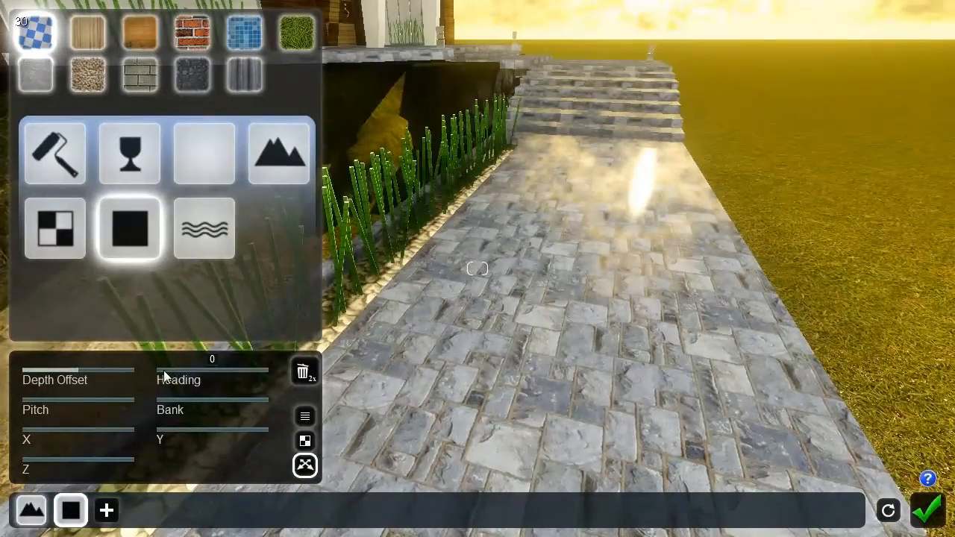
# Step: Set the paving texture Heading to 84, Pitch 0 and Depth Offset -0.05
pyautogui.moveTo(161, 370); pyautogui.dragTo(186, 369)
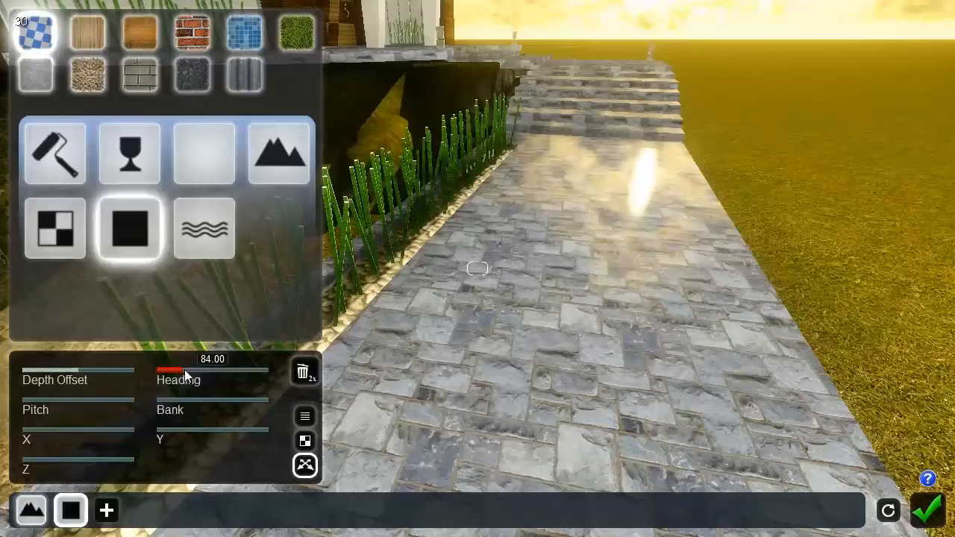
pyautogui.moveTo(186, 370); pyautogui.dragTo(172, 370)
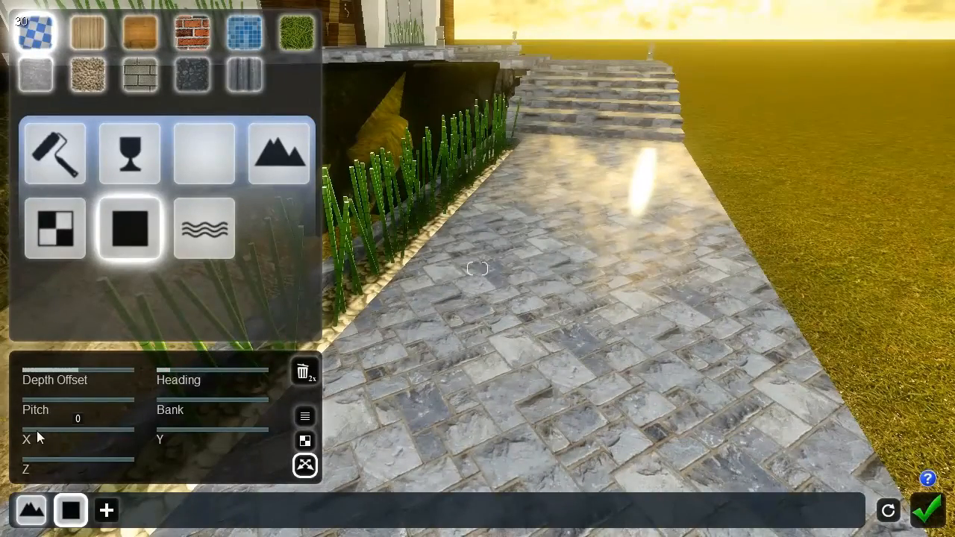
pyautogui.moveTo(23, 425); pyautogui.dragTo(52, 425)
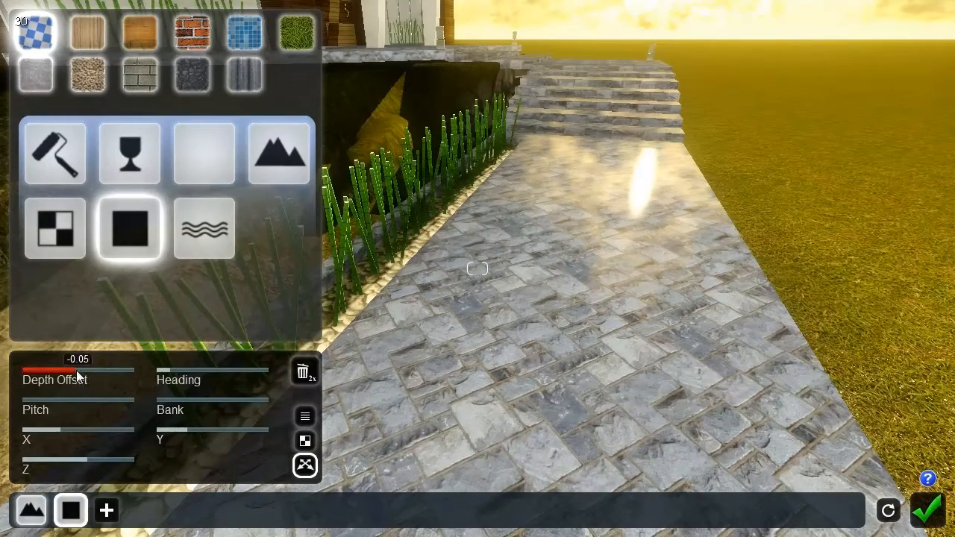
pyautogui.moveTo(75, 370); pyautogui.dragTo(131, 370)
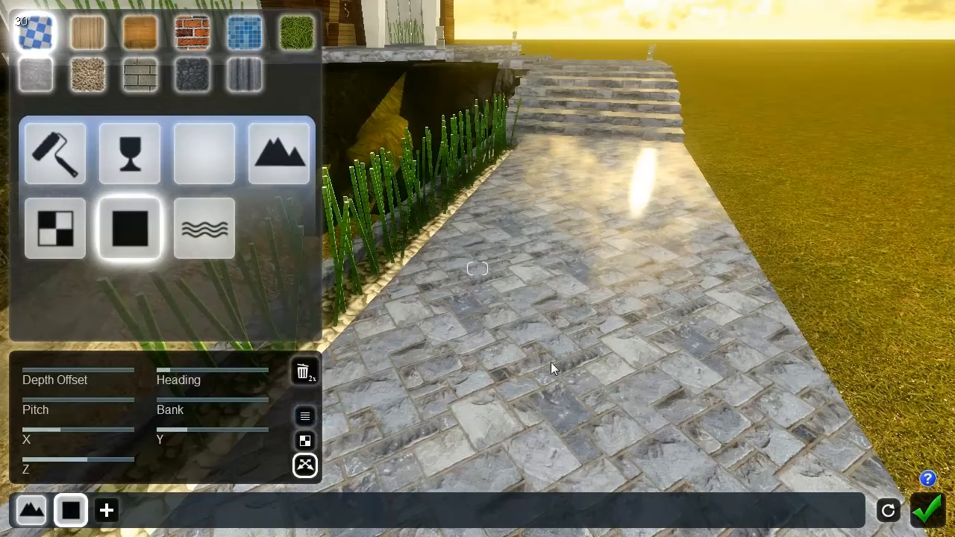
pyautogui.moveTo(364, 283)
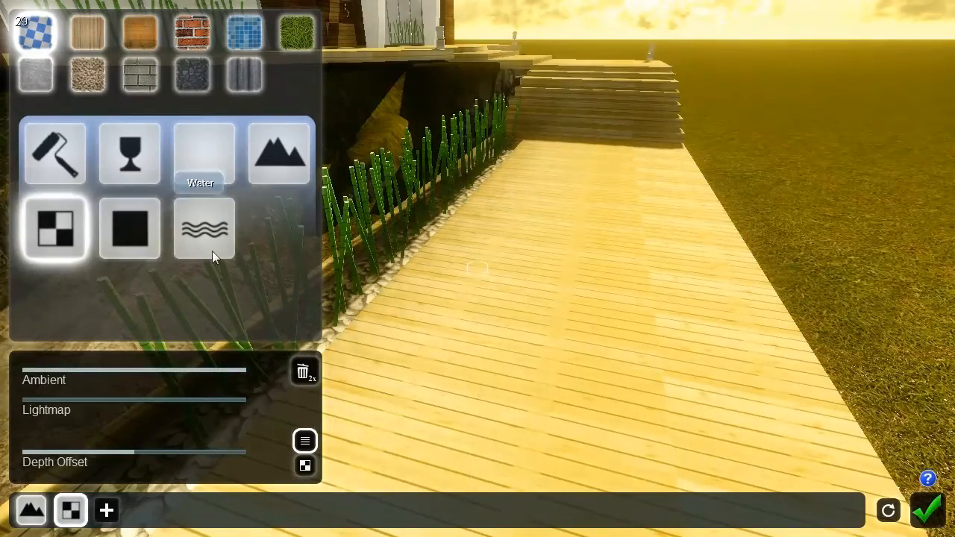
pyautogui.moveTo(430, 358)
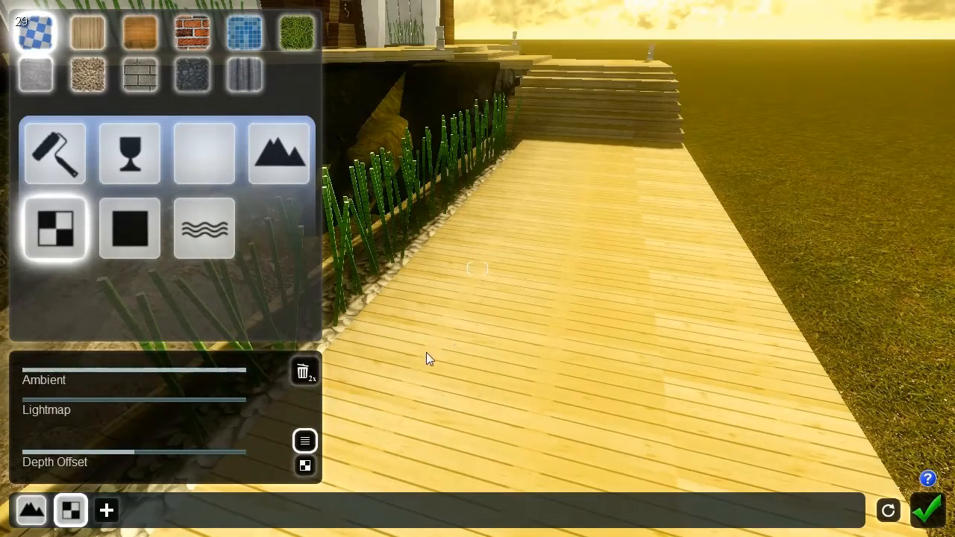
pyautogui.moveTo(553, 355)
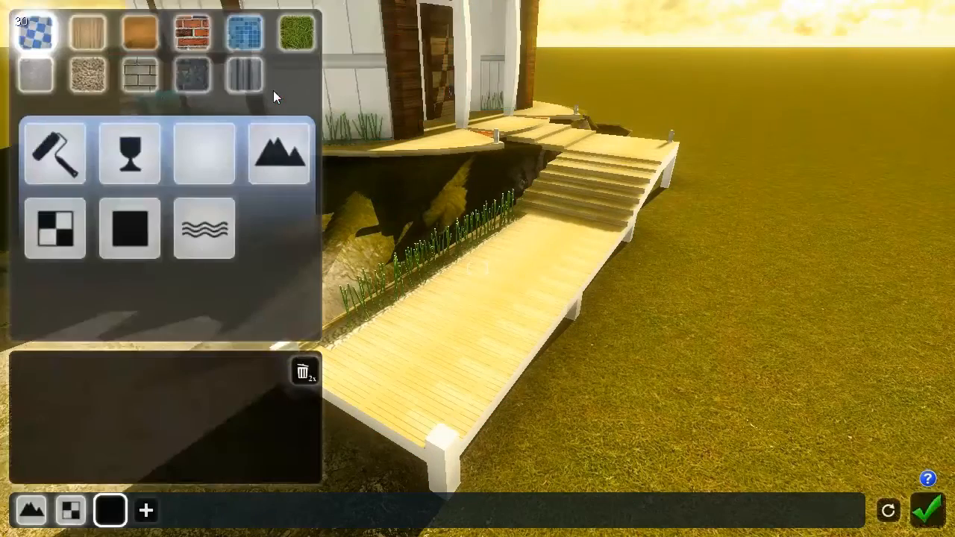
pyautogui.moveTo(203, 153)
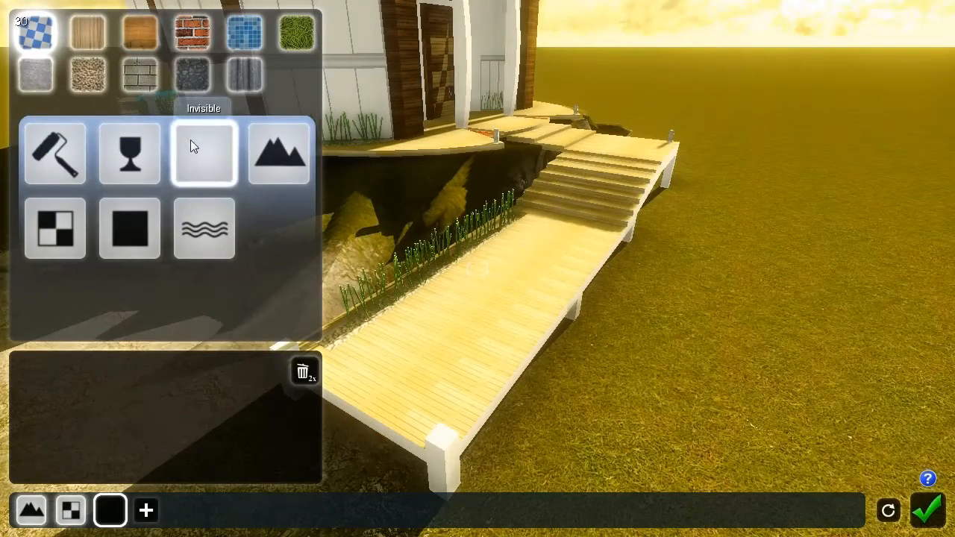
# Step: Assign the Glass material to the front windows and tune texture influence, reflection and reflection minimum
pyautogui.click(129, 154)
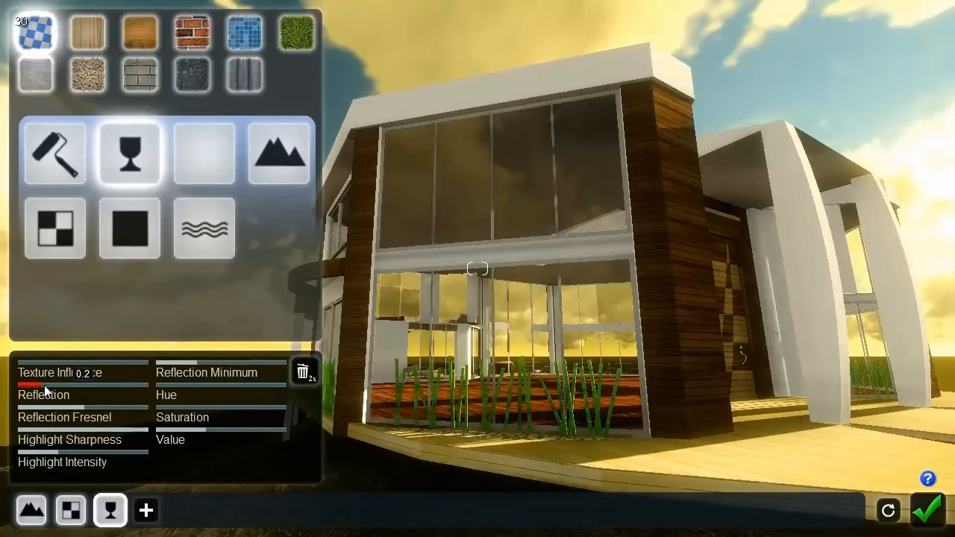
pyautogui.moveTo(30, 385); pyautogui.dragTo(42, 385)
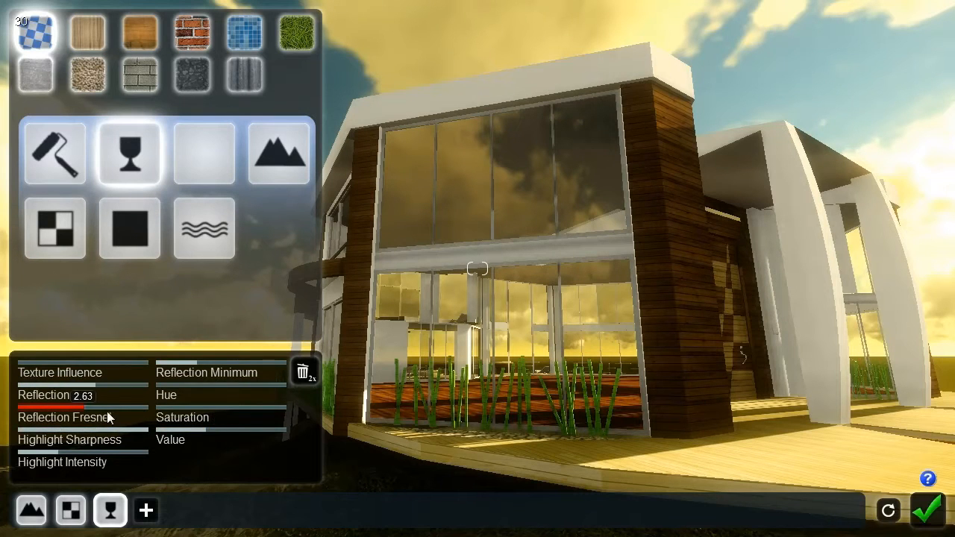
pyautogui.moveTo(82, 396); pyautogui.dragTo(72, 395)
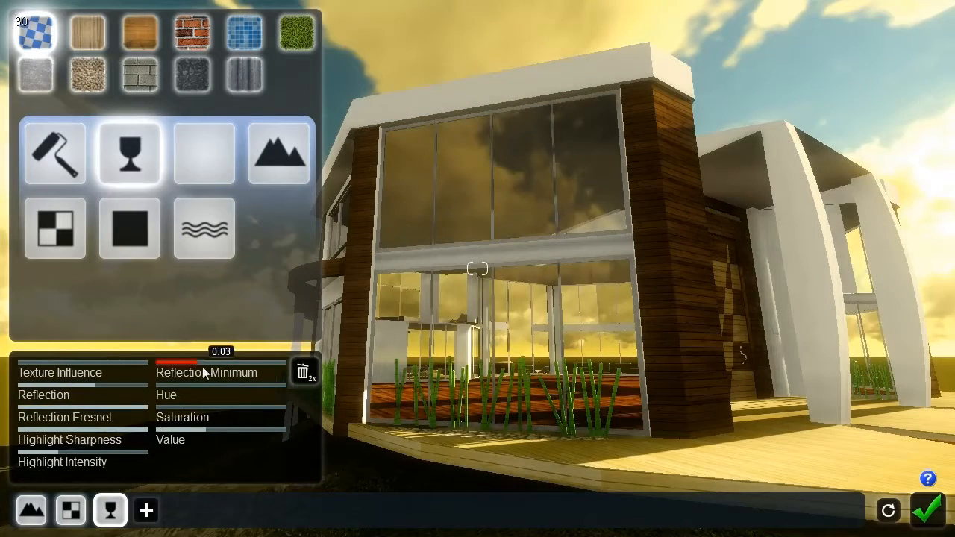
pyautogui.moveTo(217, 364); pyautogui.dragTo(161, 364)
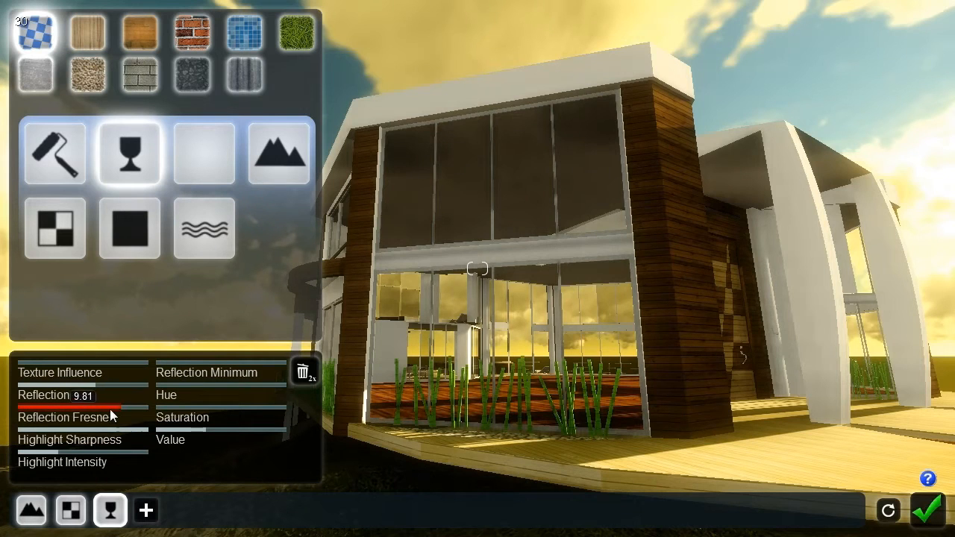
pyautogui.moveTo(111, 406); pyautogui.dragTo(45, 406)
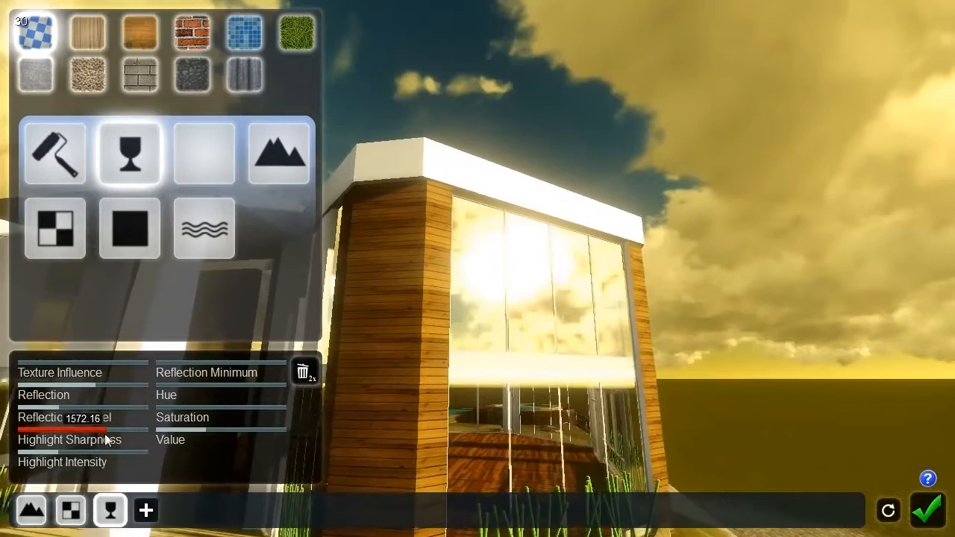
# Step: Adjust the glass reflection fresnel and raise its saturation for clear panes
pyautogui.moveTo(105, 429); pyautogui.dragTo(22, 430)
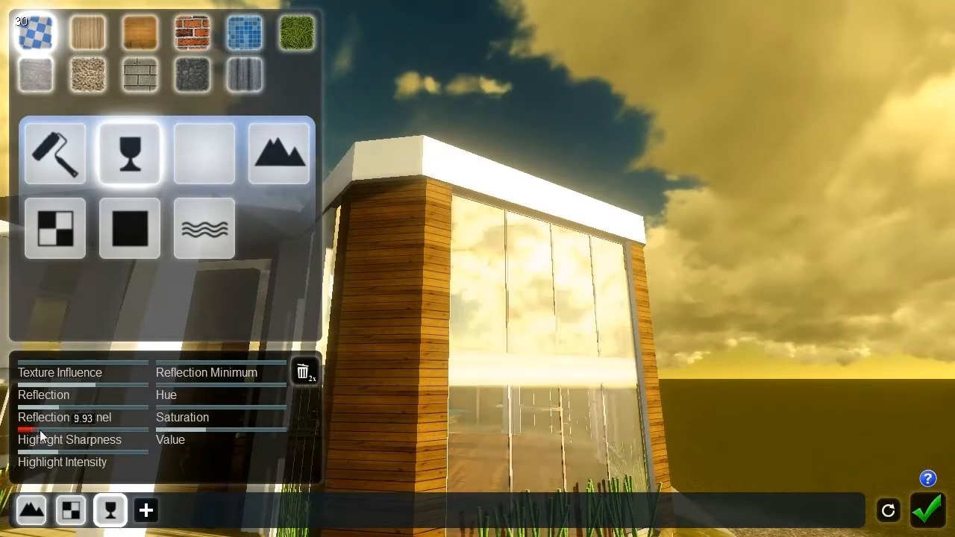
pyautogui.moveTo(45, 430); pyautogui.dragTo(15, 430)
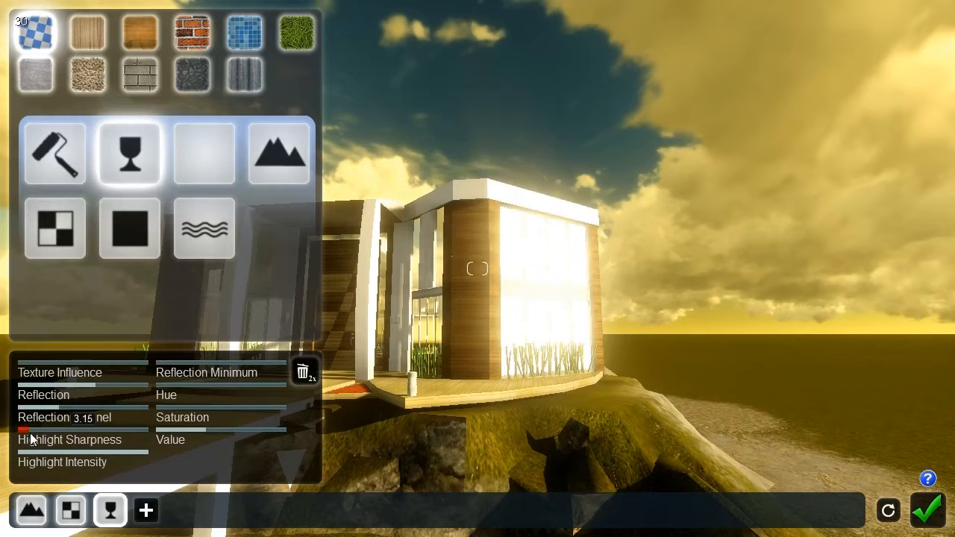
pyautogui.moveTo(29, 429); pyautogui.dragTo(170, 429)
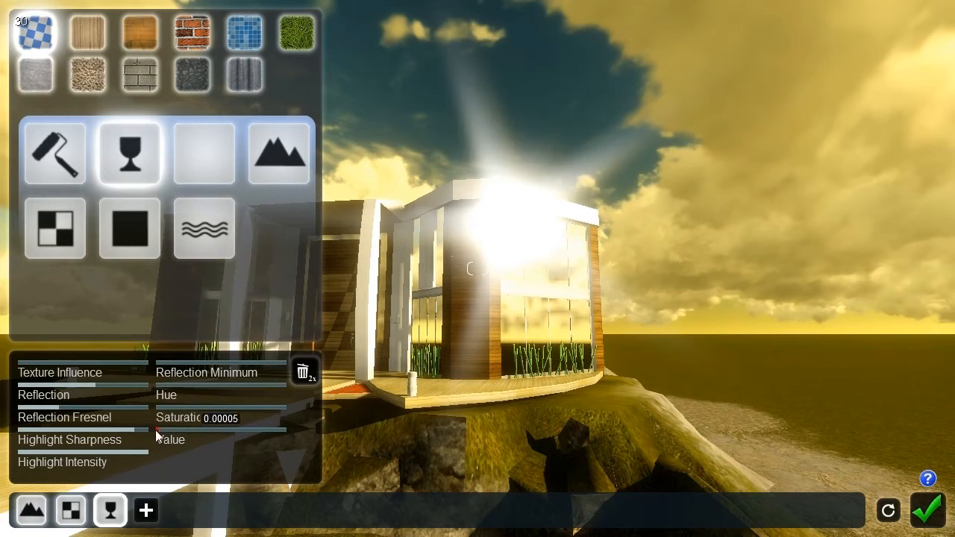
pyautogui.moveTo(161, 429); pyautogui.dragTo(266, 430)
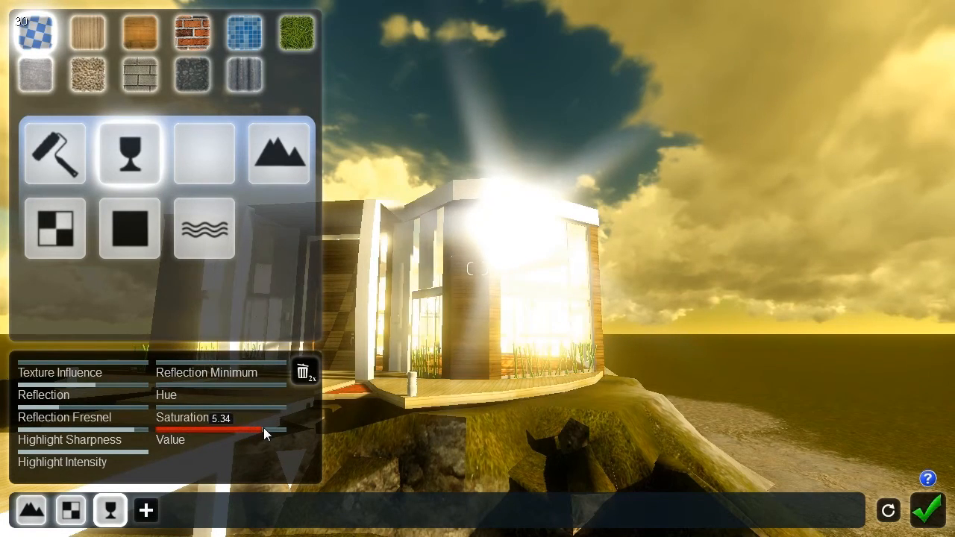
pyautogui.moveTo(267, 432); pyautogui.dragTo(261, 440)
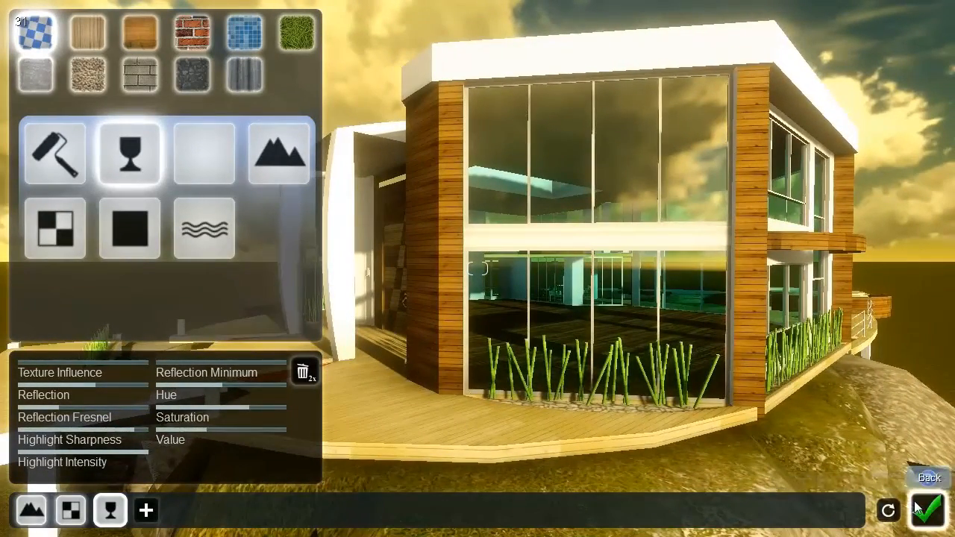
pyautogui.moveTo(203, 152)
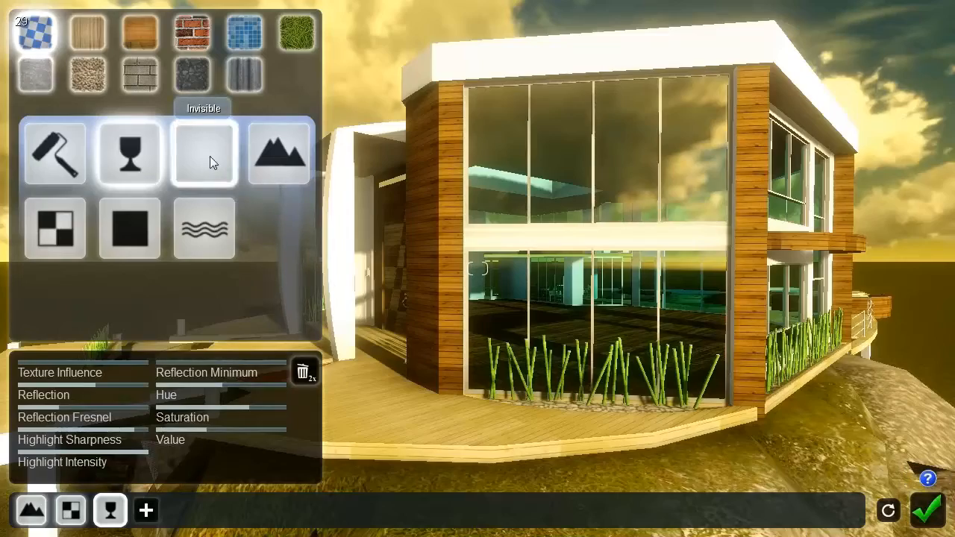
# Step: Assign the Invisible material type to the selected surface
pyautogui.click(203, 152)
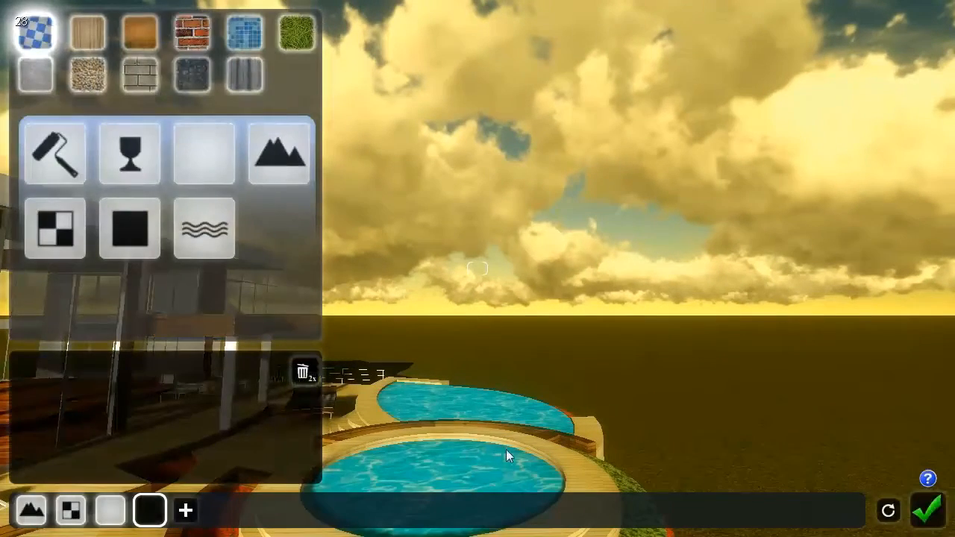
# Step: Select the round pool surface to give it a water material
pyautogui.click(203, 228)
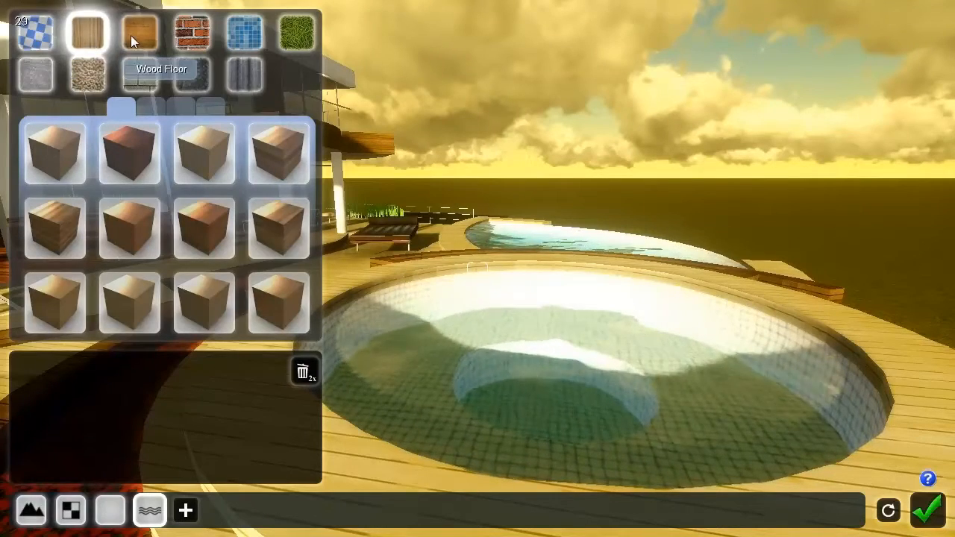
# Step: Browse the predefined categories and apply a light wood floor to the deck
pyautogui.click(245, 32)
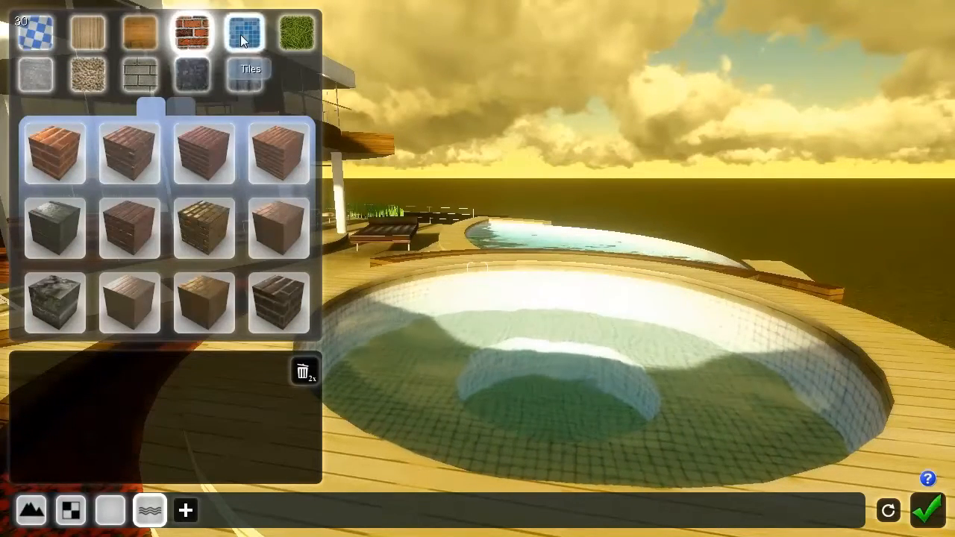
pyautogui.click(191, 73)
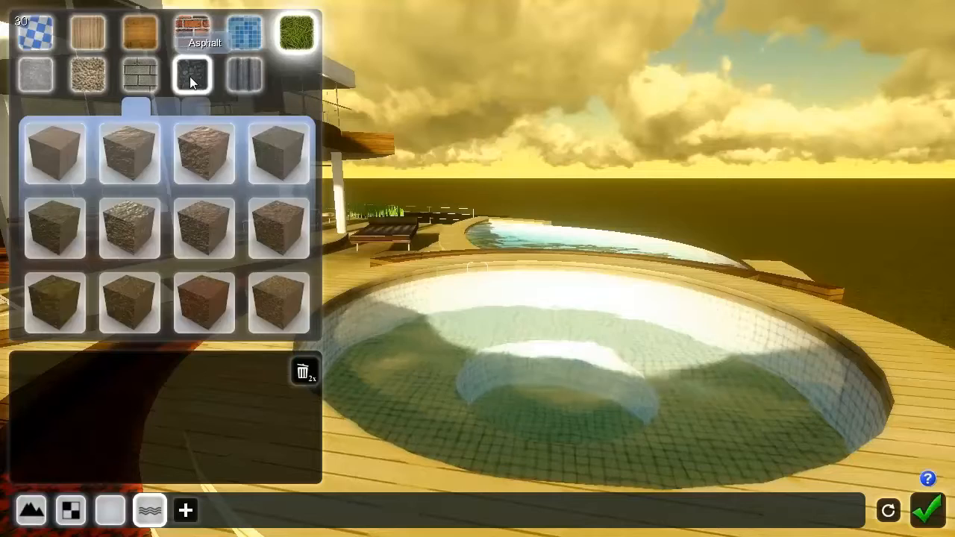
pyautogui.click(87, 74)
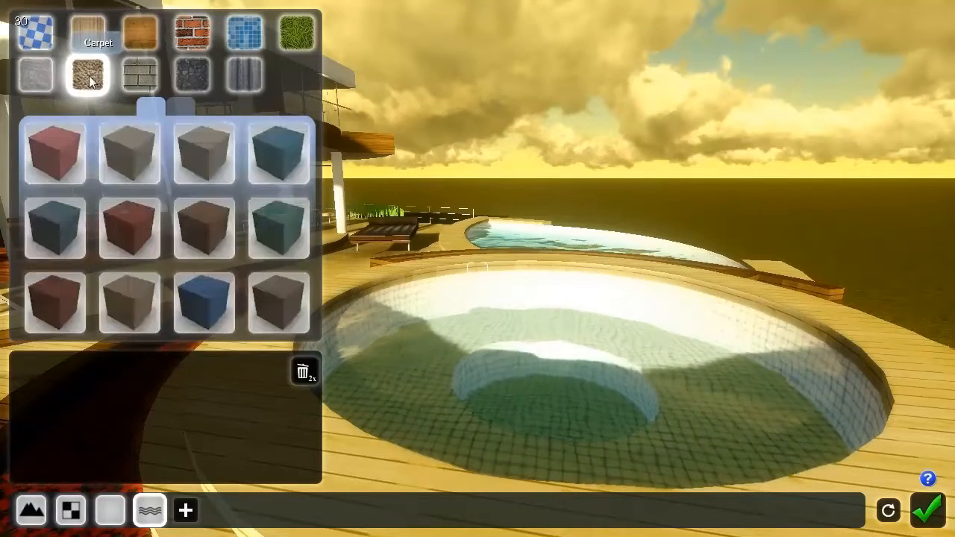
pyautogui.click(245, 73)
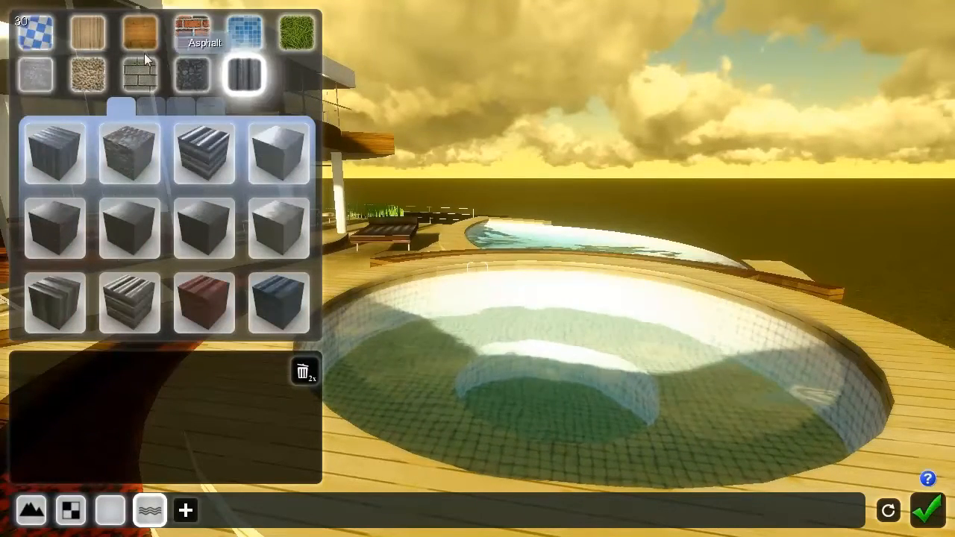
pyautogui.click(137, 31)
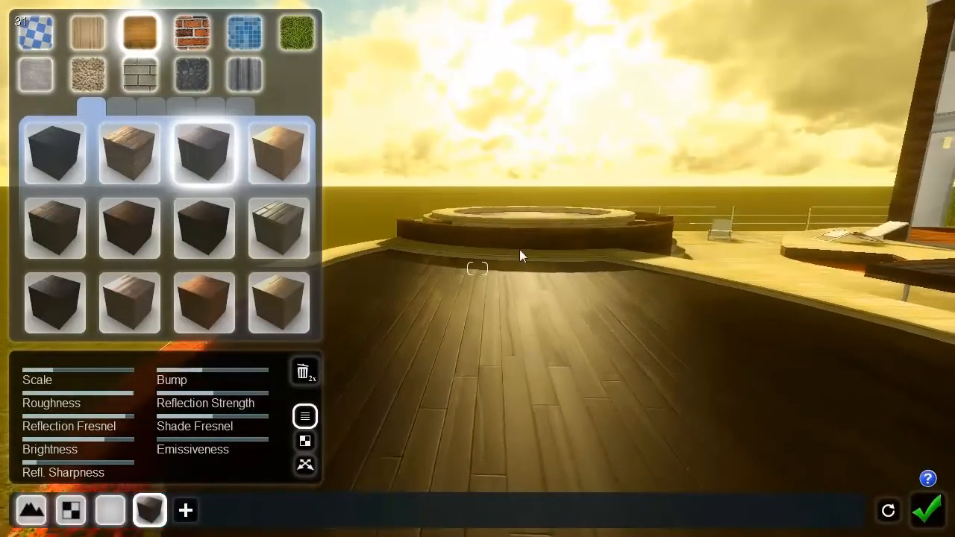
pyautogui.click(128, 152)
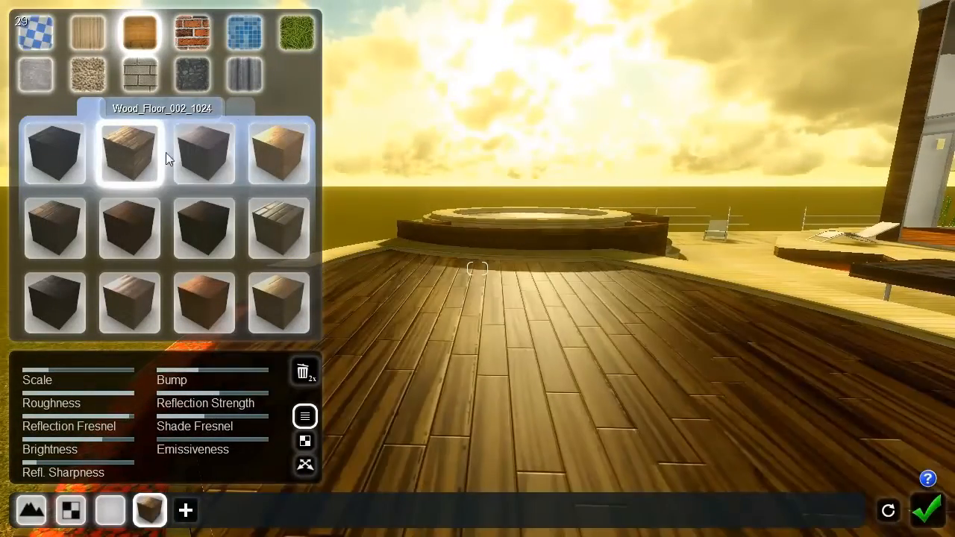
# Step: Apply a red brick material from the Brick category to the courtyard paving
pyautogui.click(192, 31)
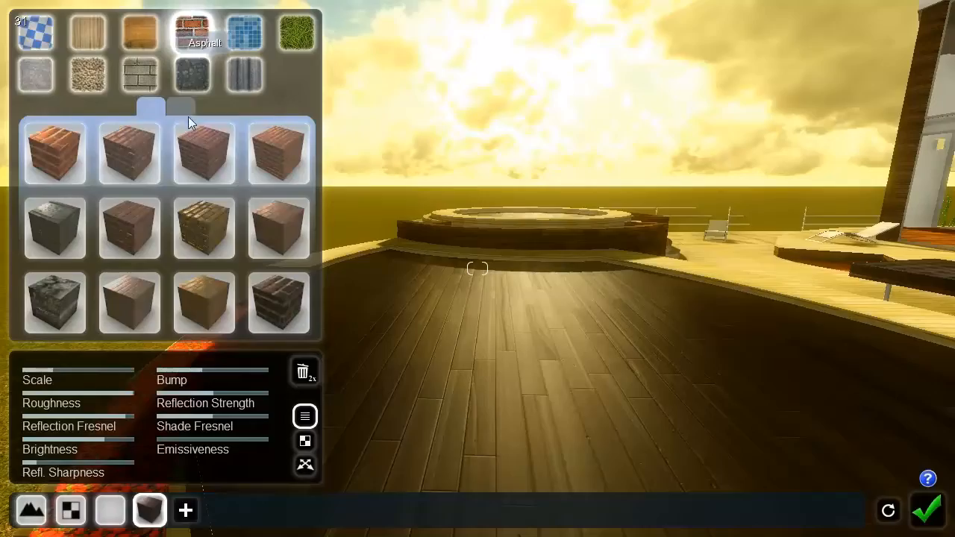
pyautogui.click(278, 152)
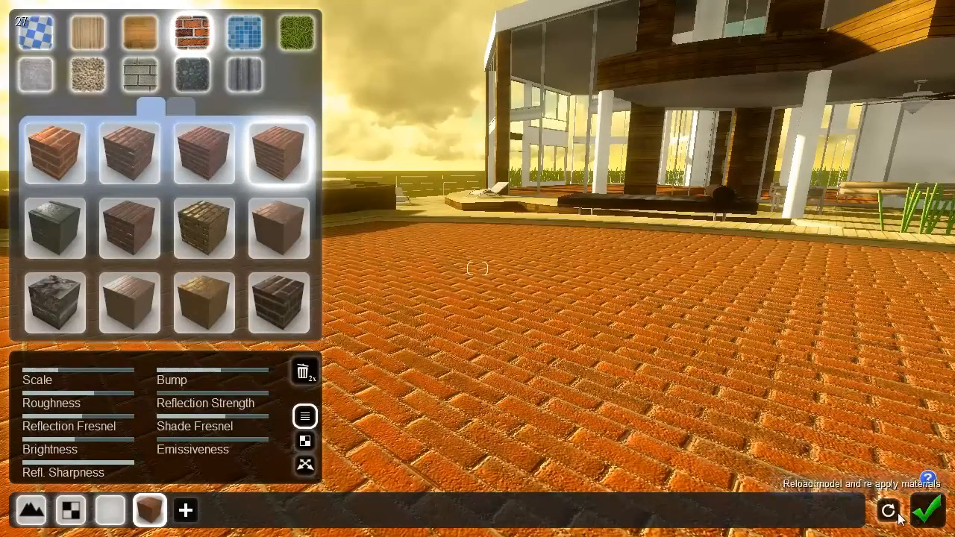
# Step: Reload the model and re-apply its materials
pyautogui.click(927, 510)
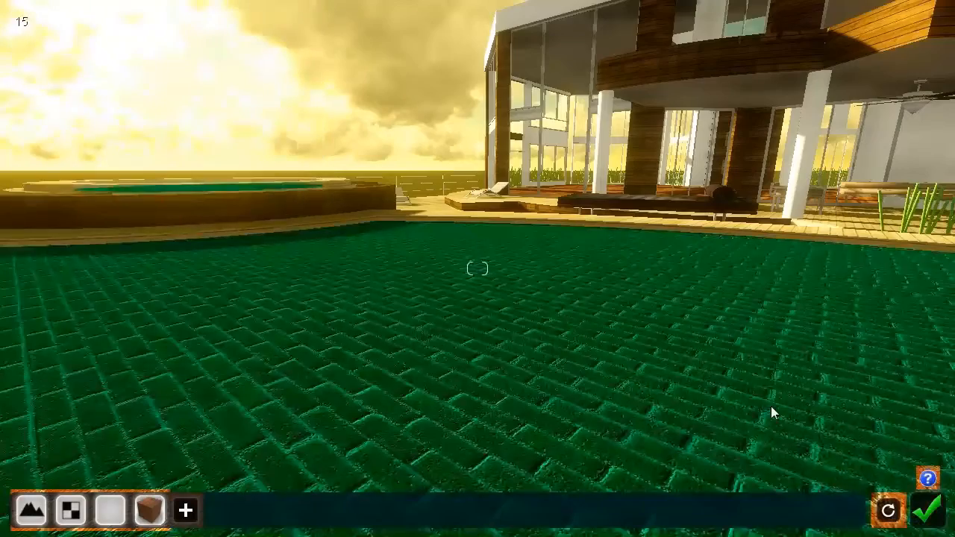